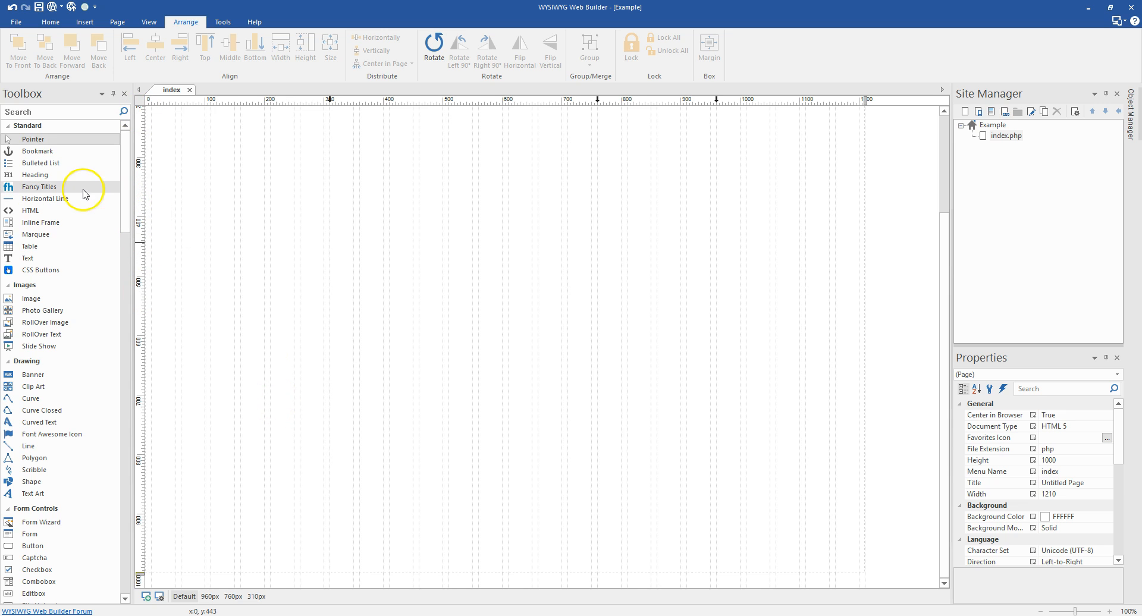
mouse_move(47, 190)
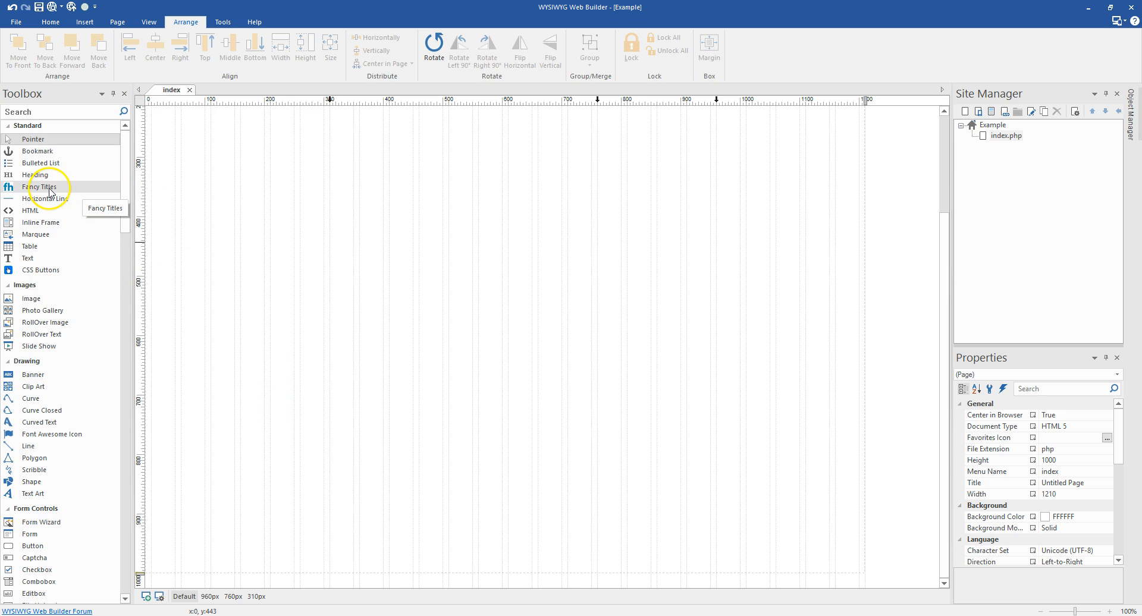
Place a Fancy Titles element at the page's top-left and stretch it to full page width
left_click(42, 187)
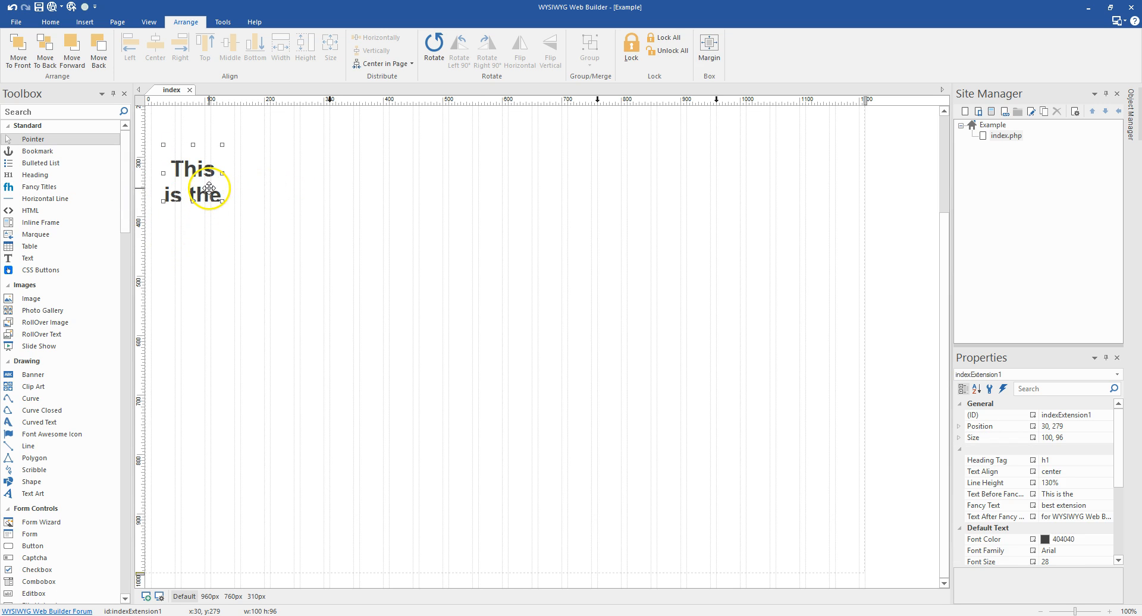
left_click_drag(208, 188, 201, 181)
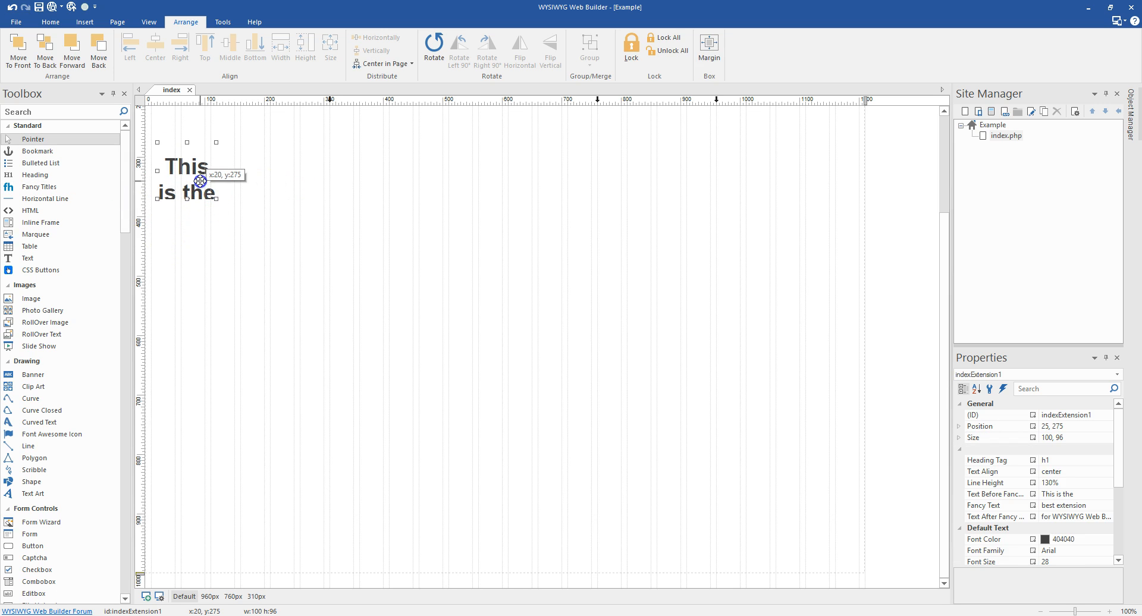
left_click_drag(197, 181, 219, 186)
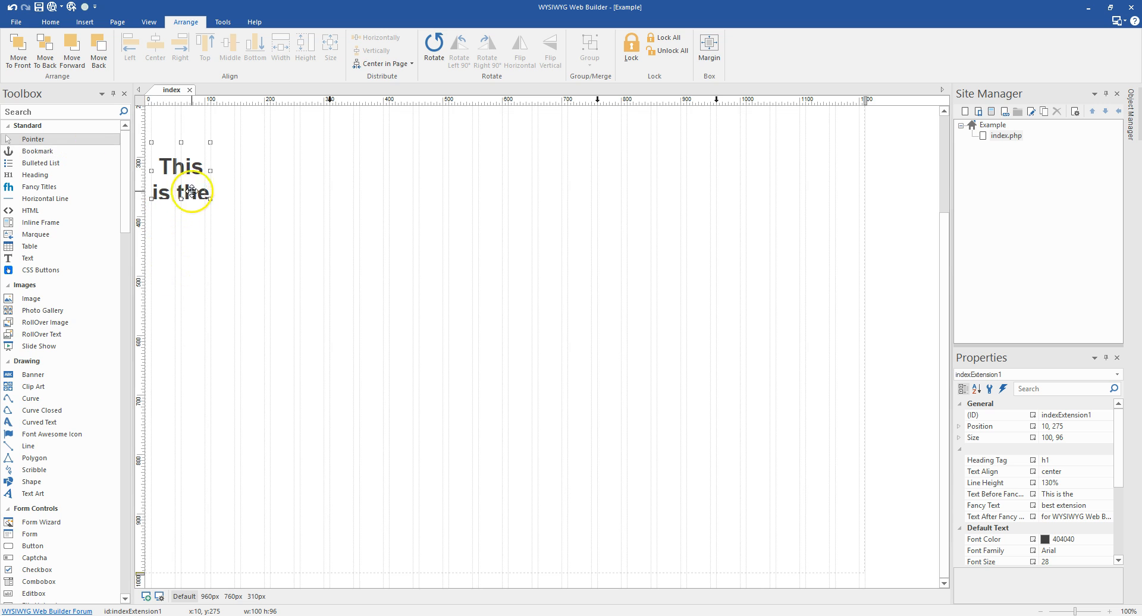
left_click_drag(210, 194, 729, 181)
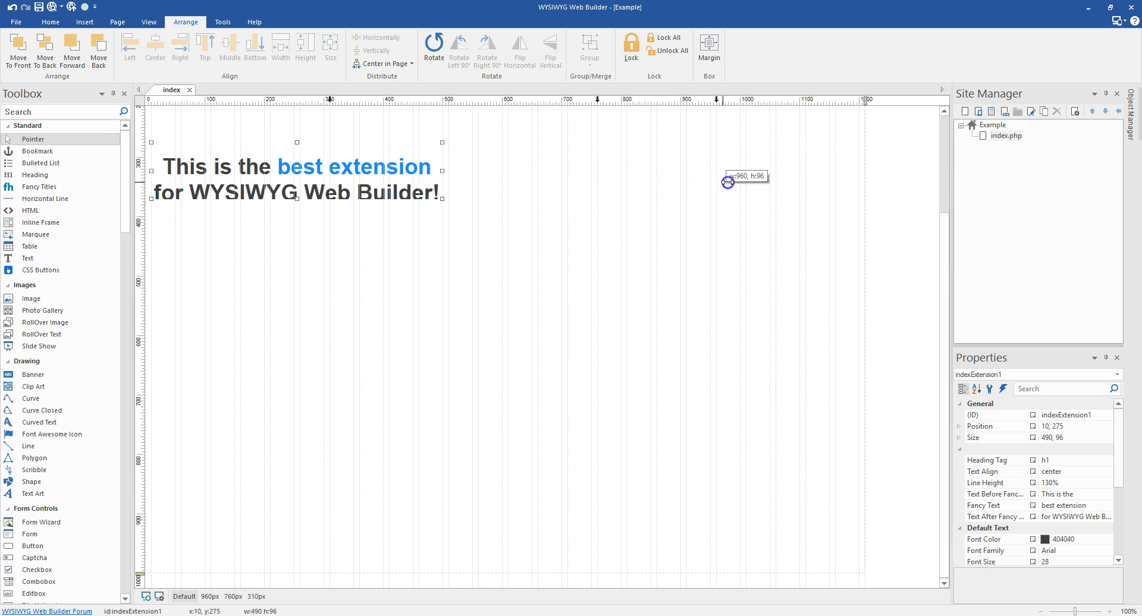
left_click_drag(727, 182, 861, 175)
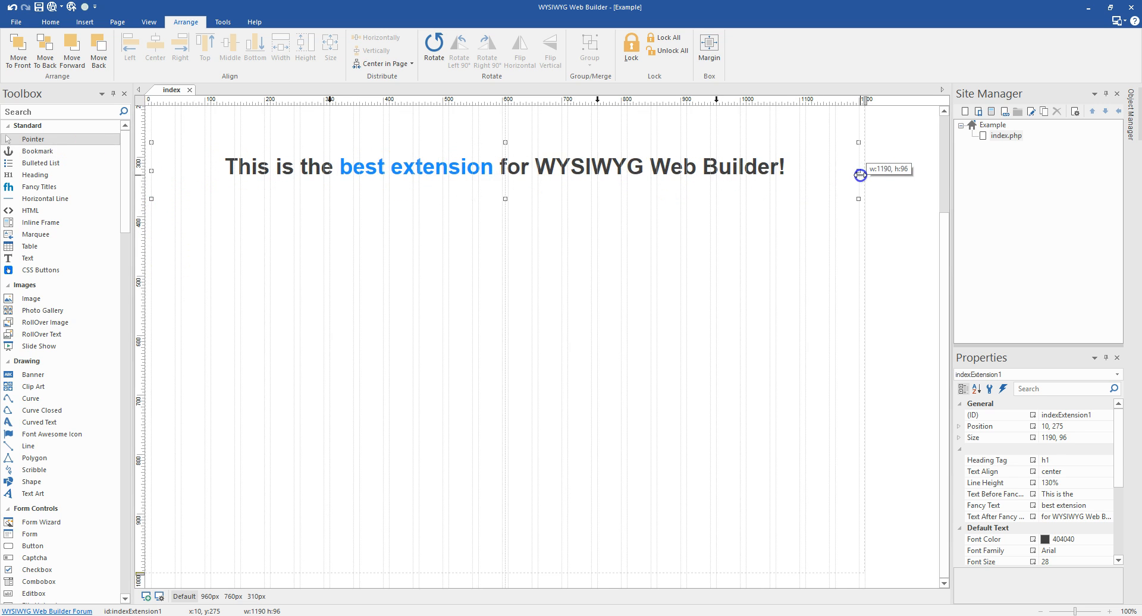
mouse_move(354, 248)
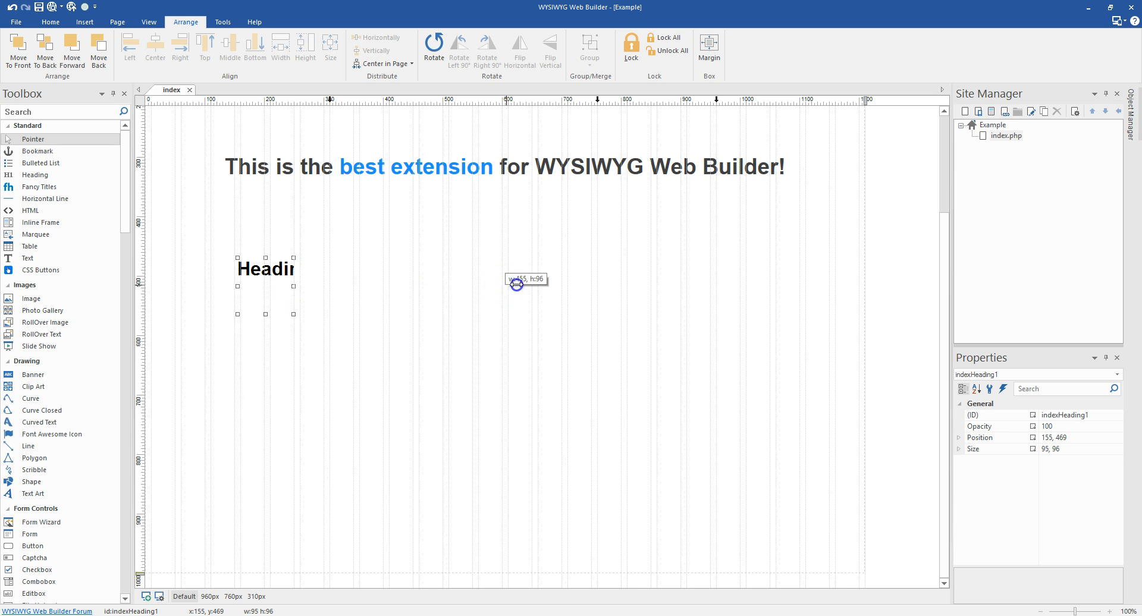
Widen the Heading element, inspect its Heading and Style settings, and close without changes
left_click_drag(516, 285, 717, 302)
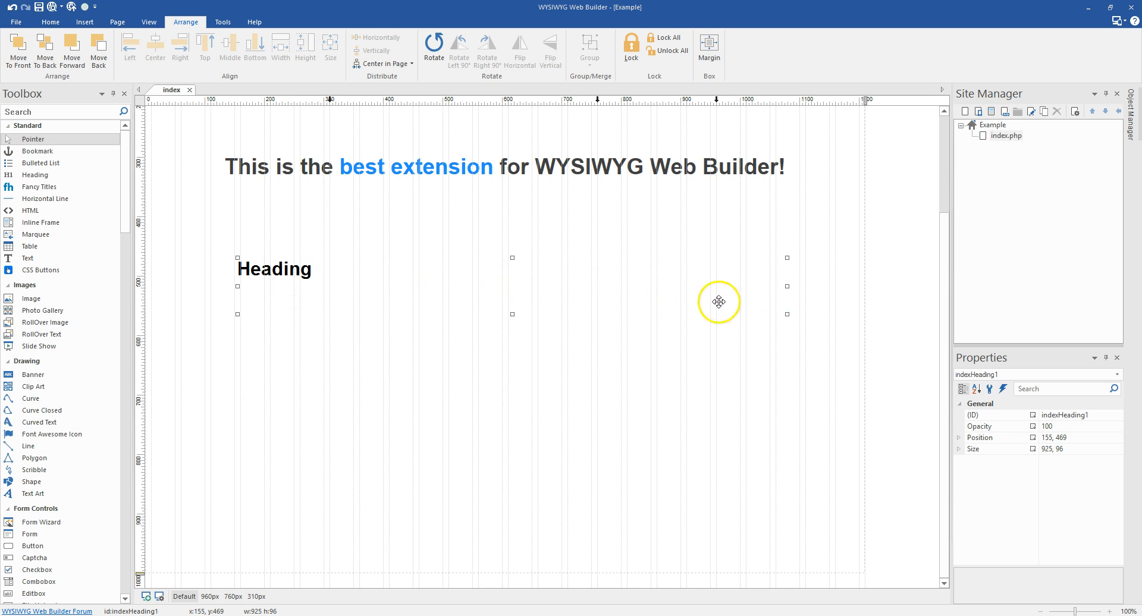
double_click(274, 270)
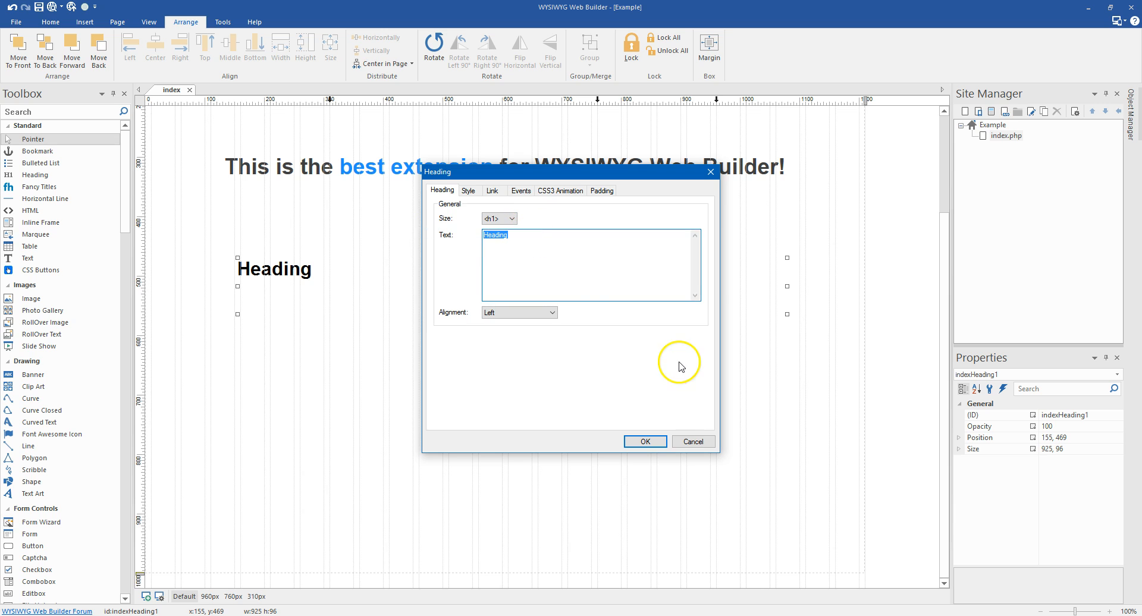
left_click(511, 218)
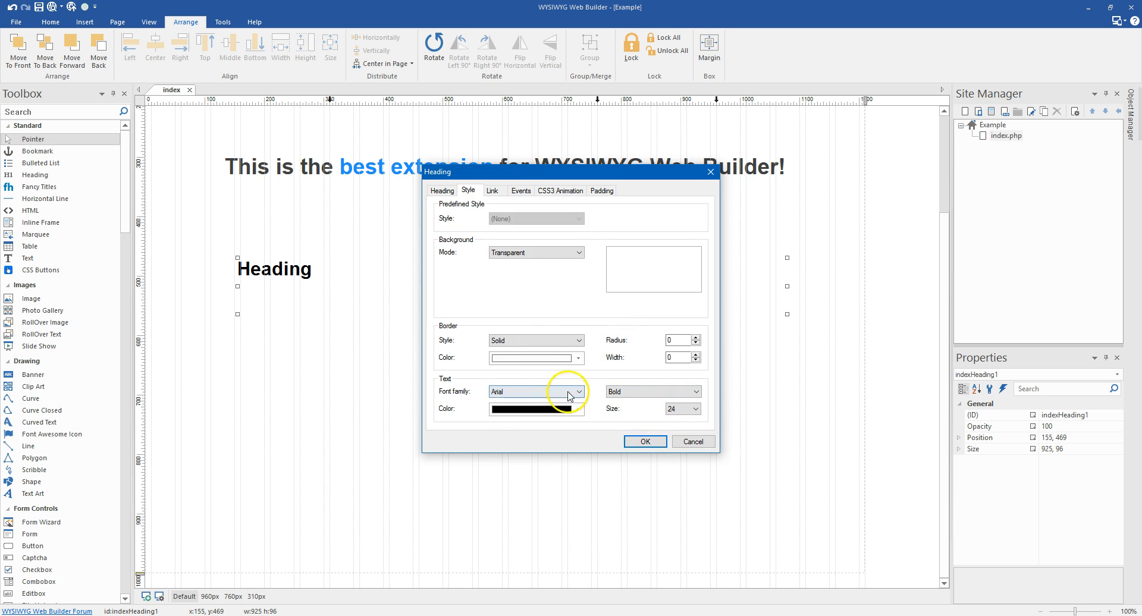
left_click(441, 190)
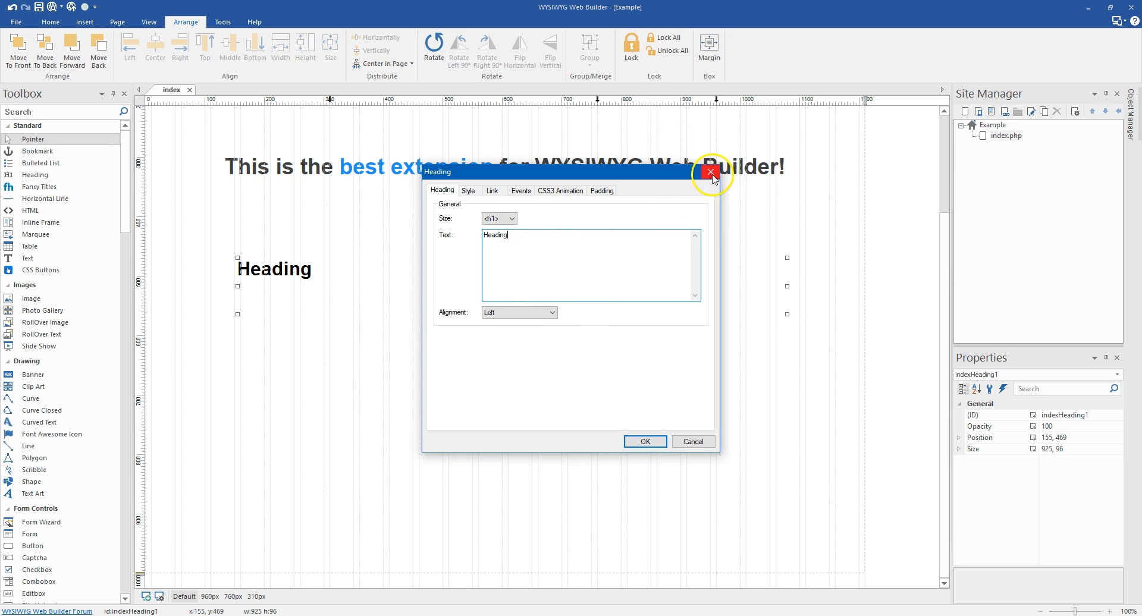
left_click(711, 173)
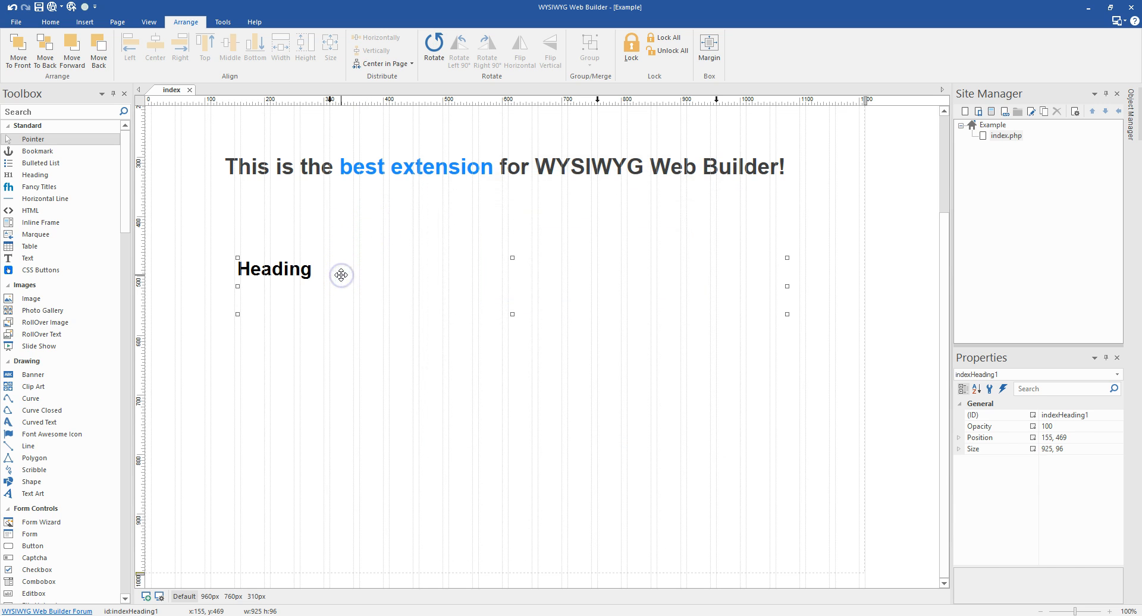
Reopen the fancy title's settings, keeping the heading tag as h1
left_click(382, 174)
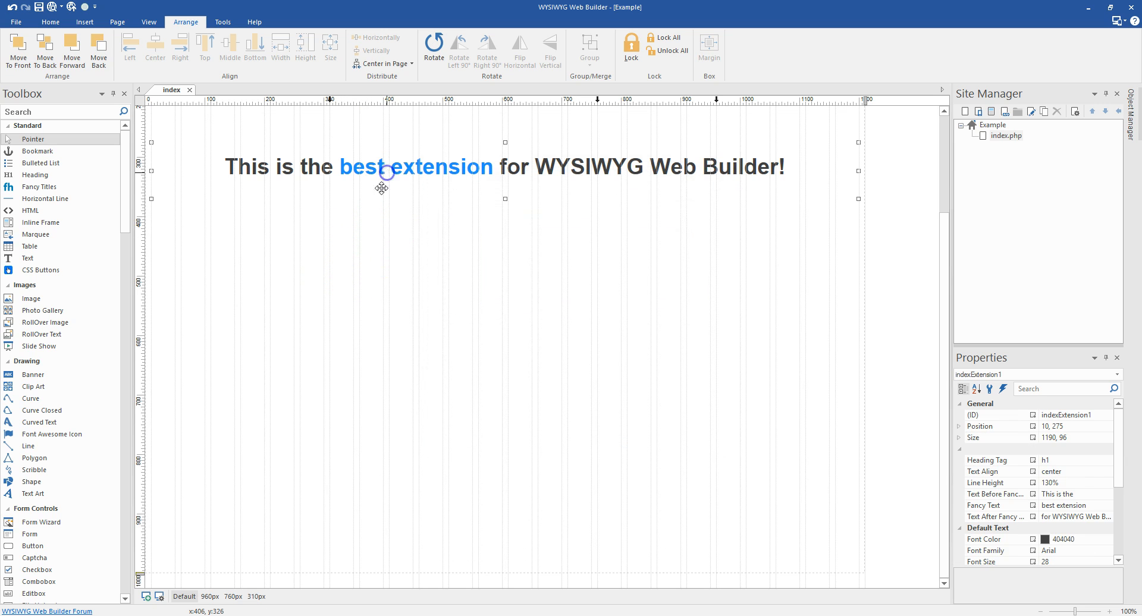
mouse_move(478, 251)
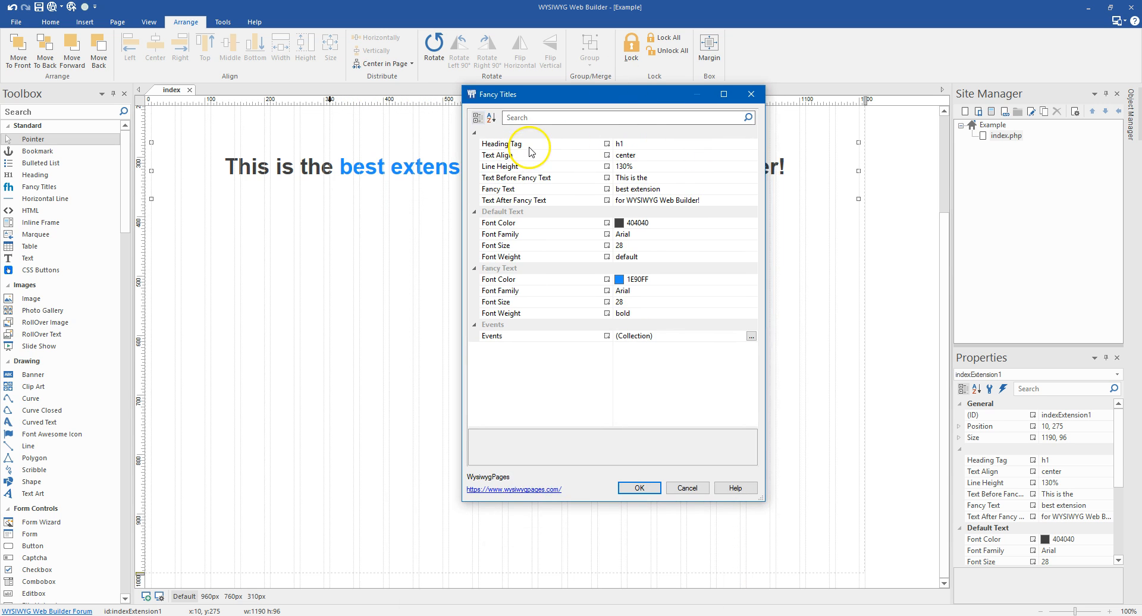
left_click(751, 143)
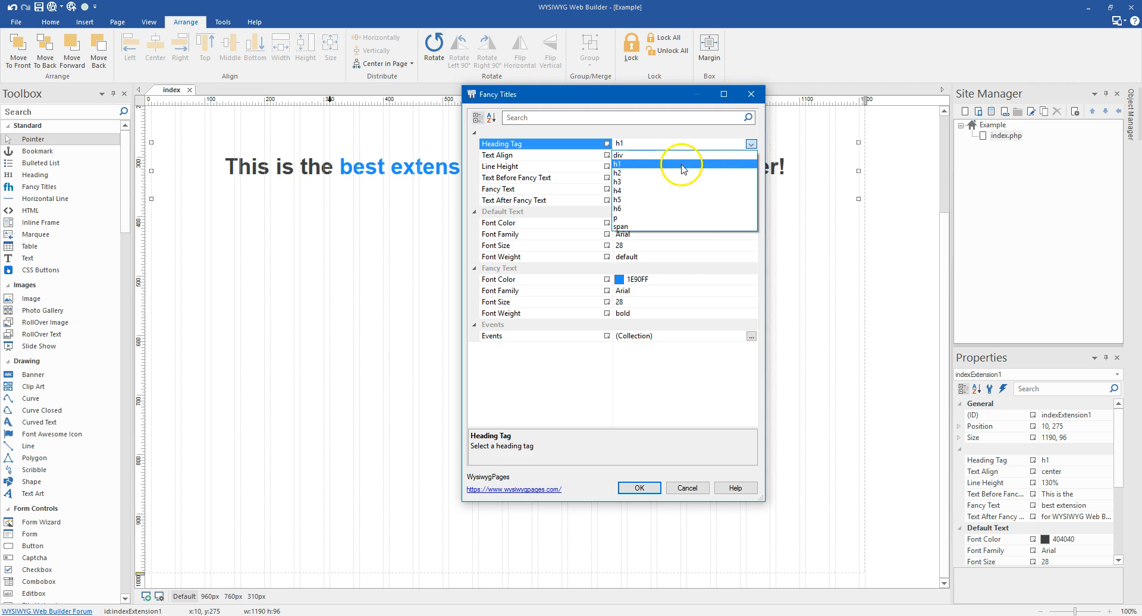
mouse_move(625, 211)
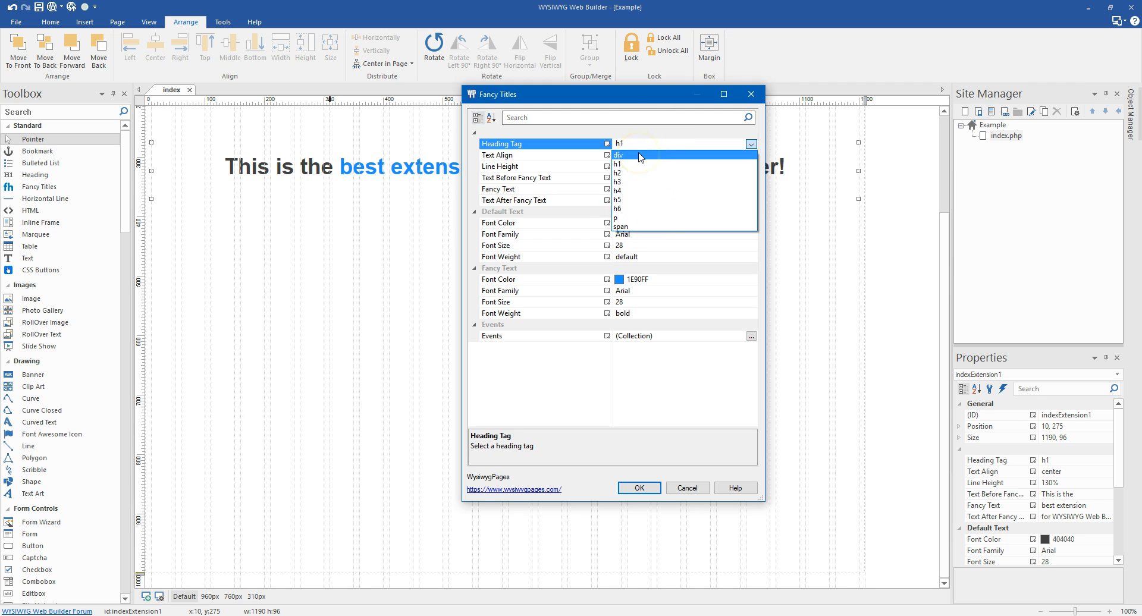
left_click(619, 164)
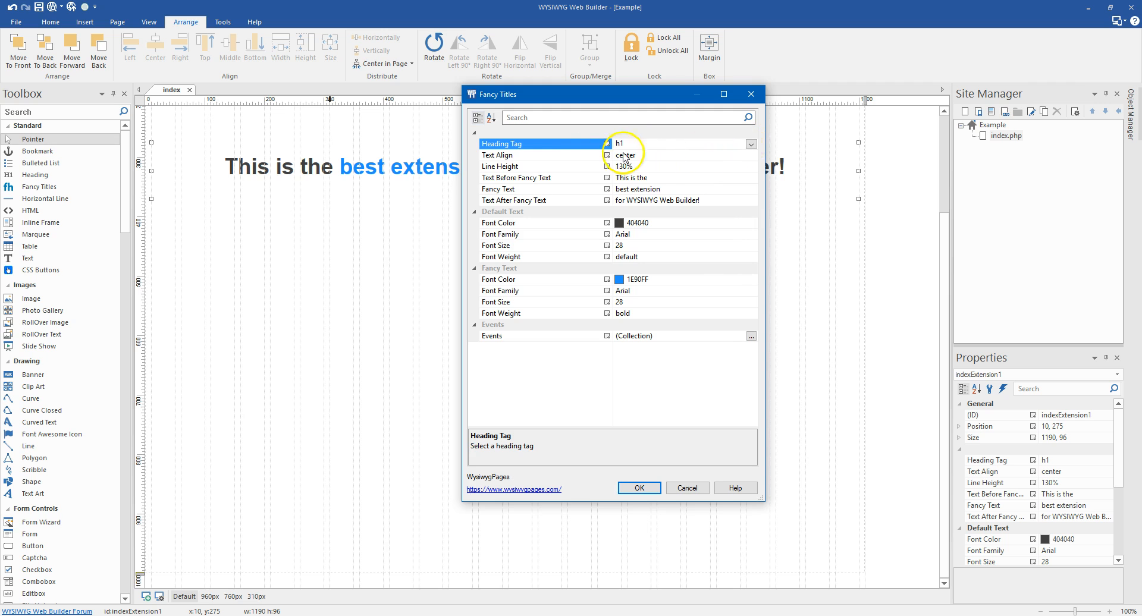
left_click(752, 154)
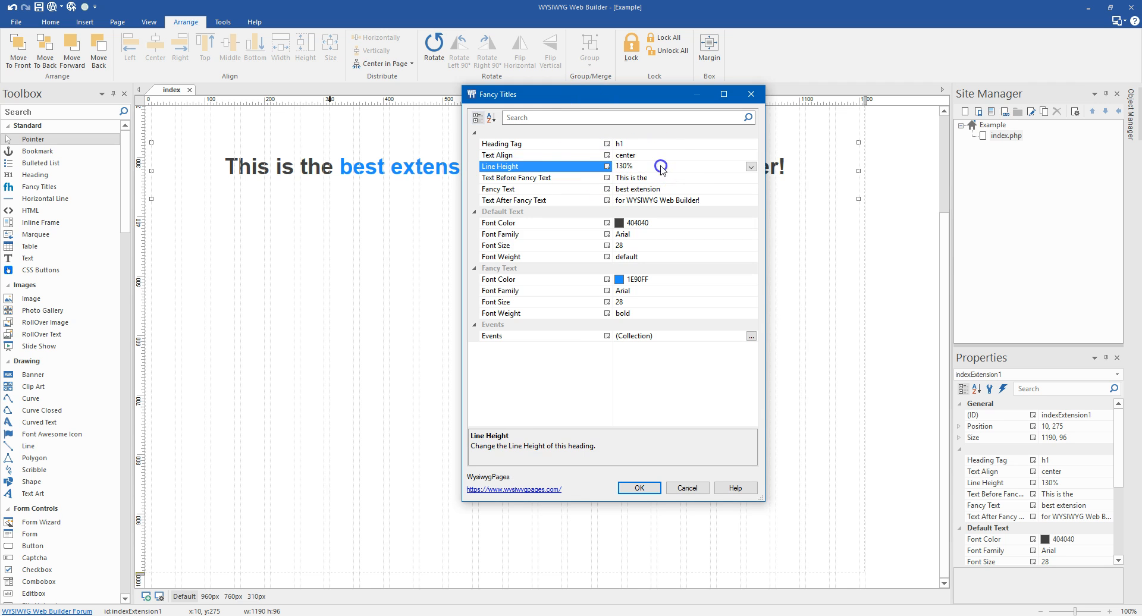
left_click(750, 167)
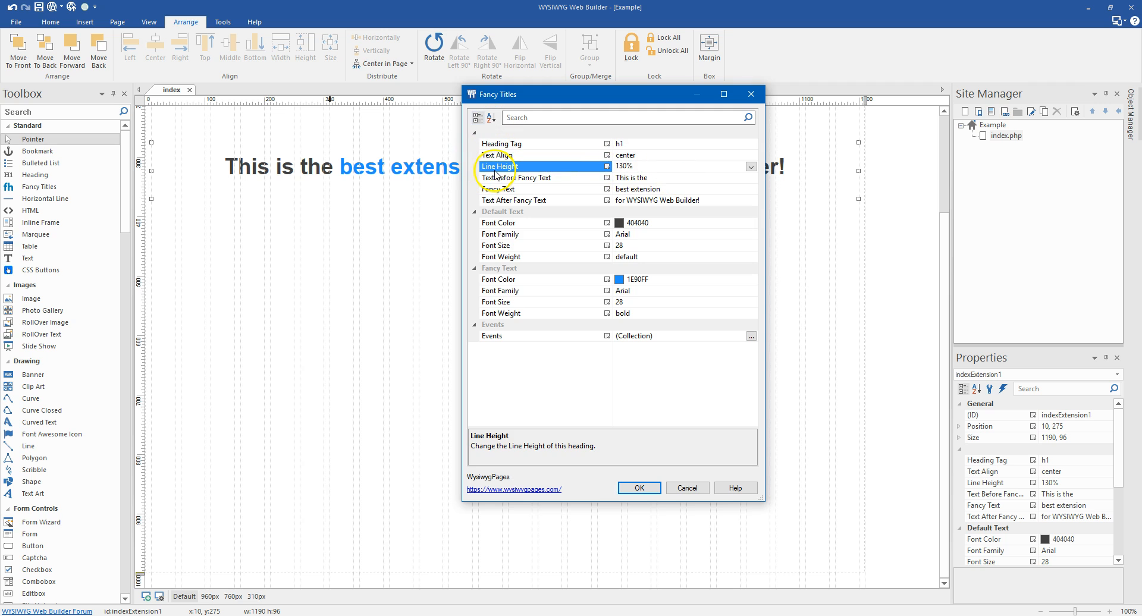
mouse_move(571, 184)
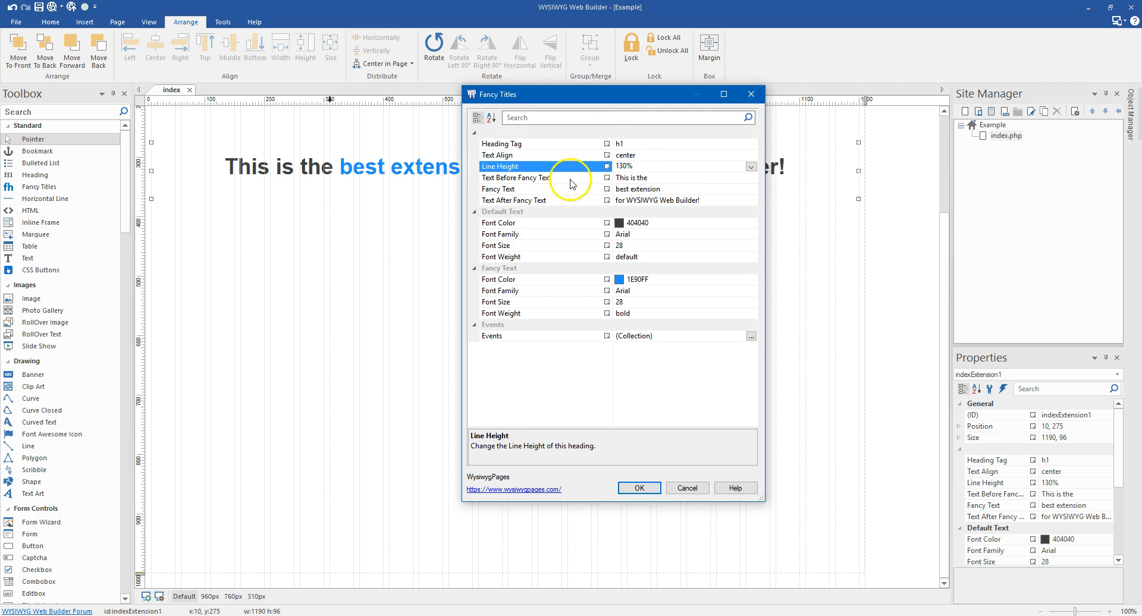
Set Text Before Fancy Text to 'This is the'
left_click(577, 178)
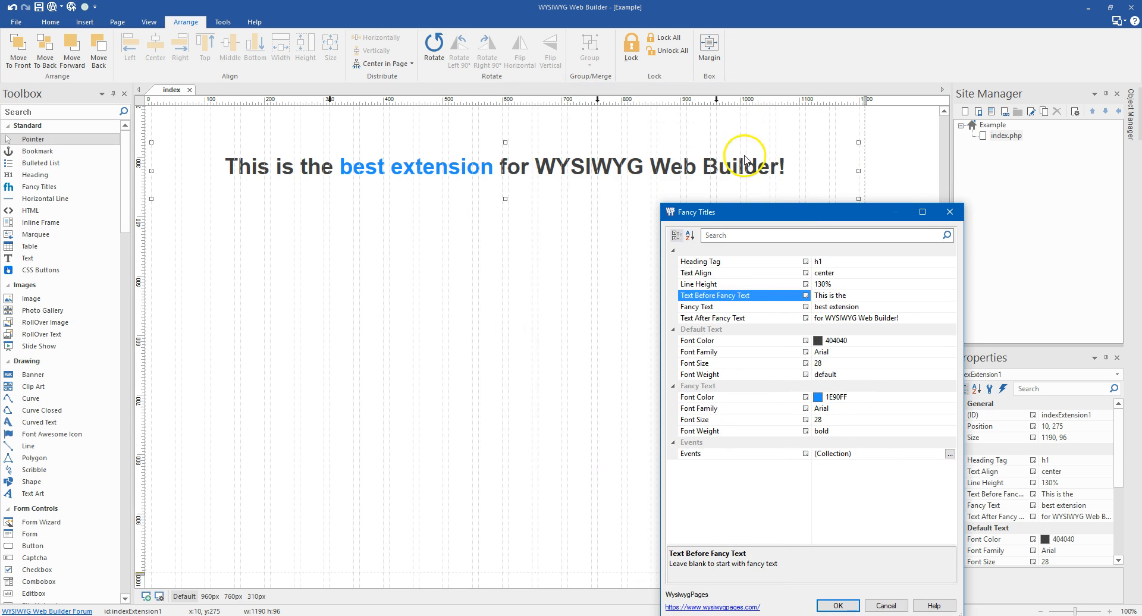
mouse_move(473, 161)
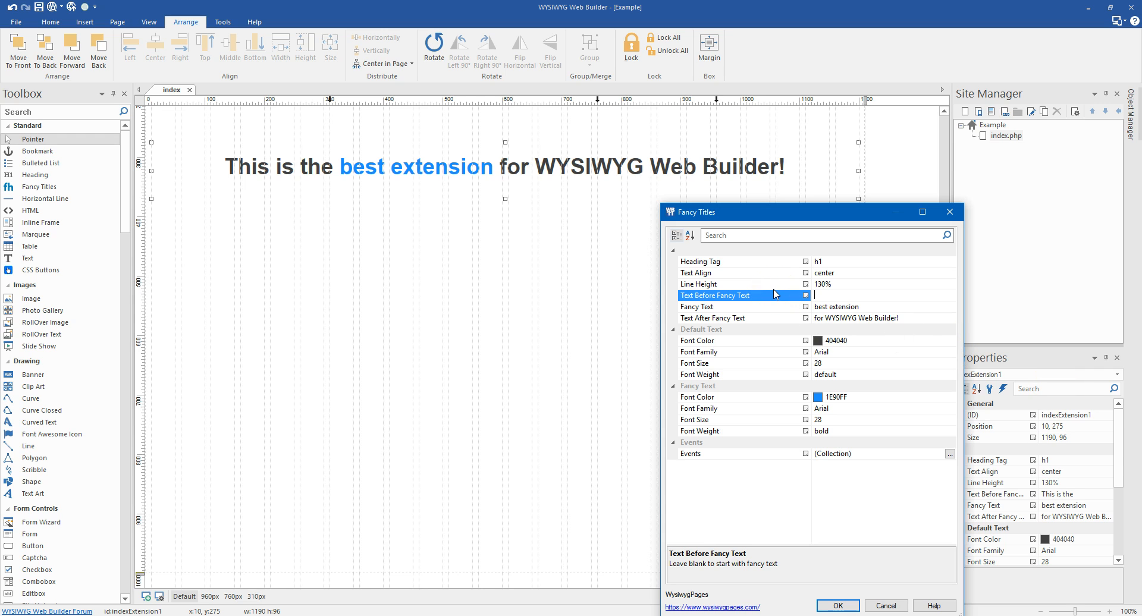
type("The")
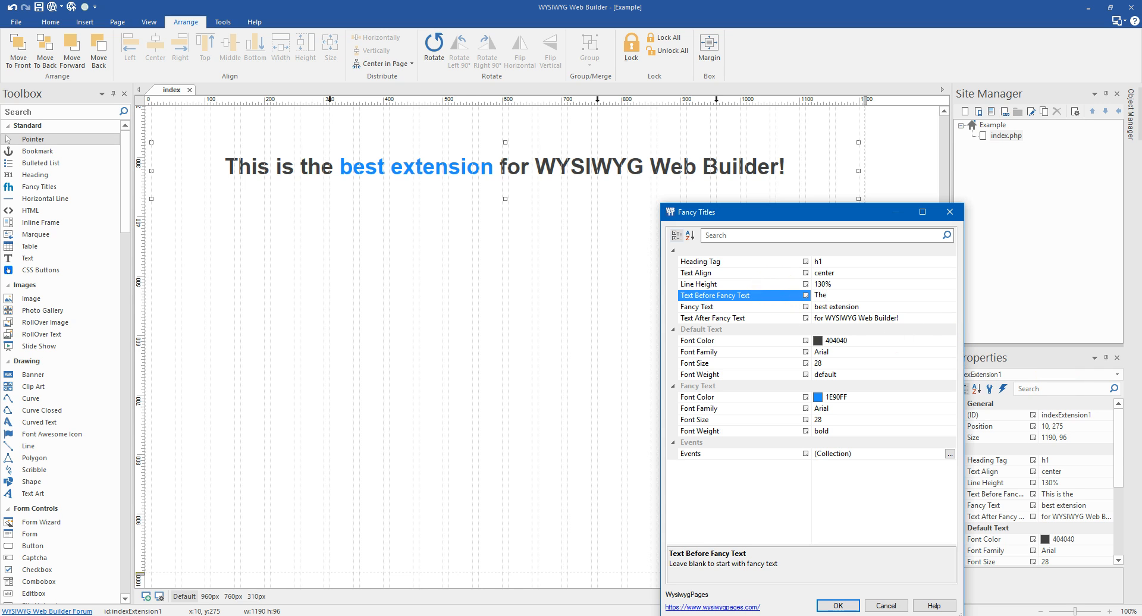
left_click(826, 295)
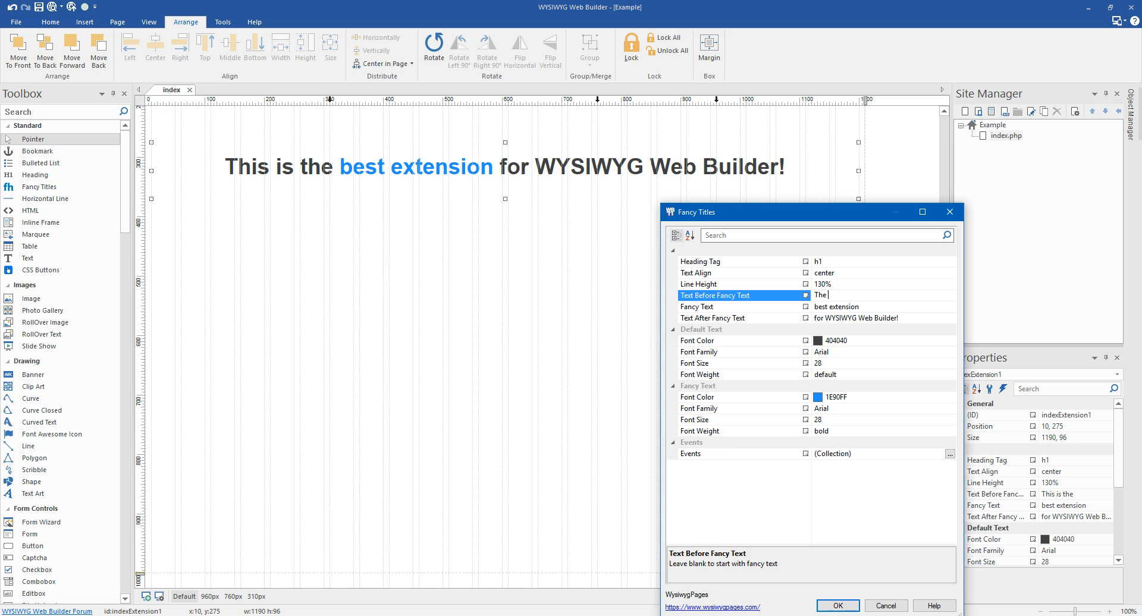
key("Backspace")
type("is is th")
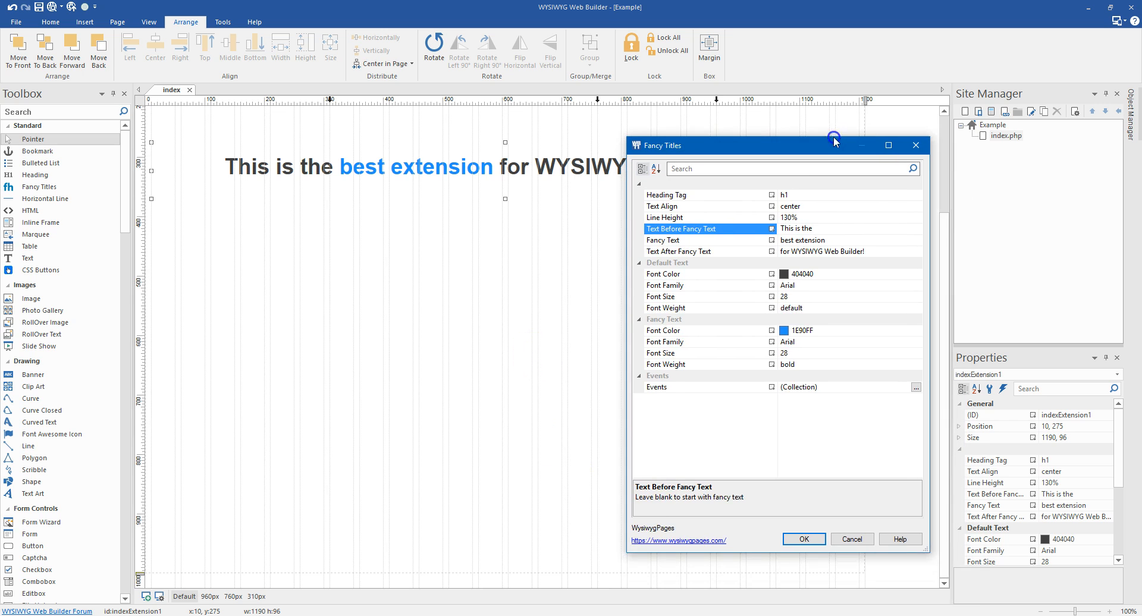
Give the default text color 505050, font Open Sans, and weight 300
left_click(821, 242)
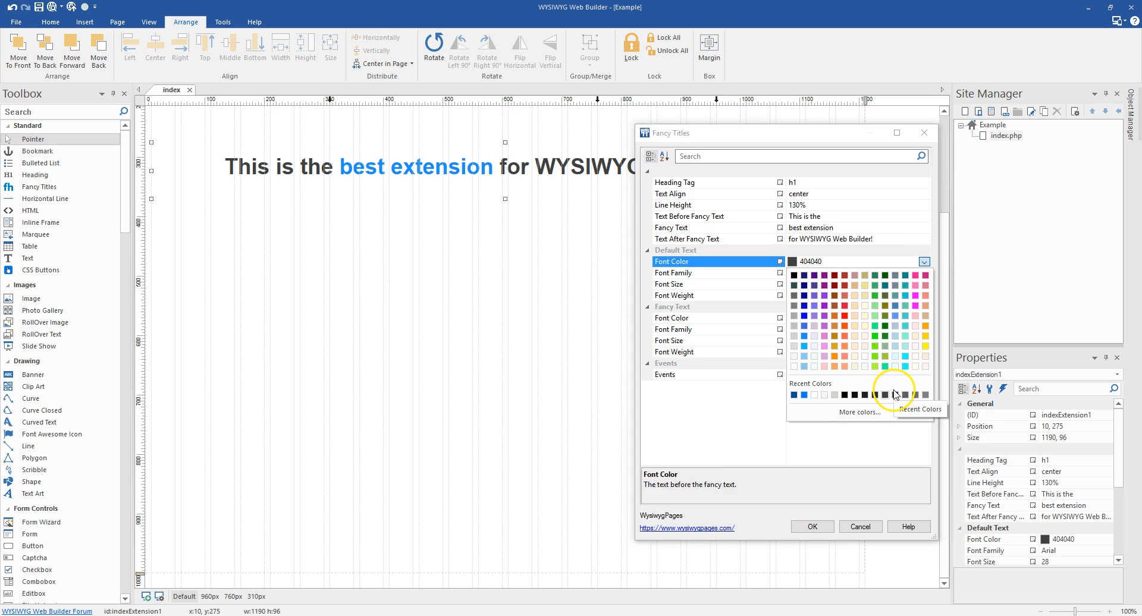
left_click(895, 395)
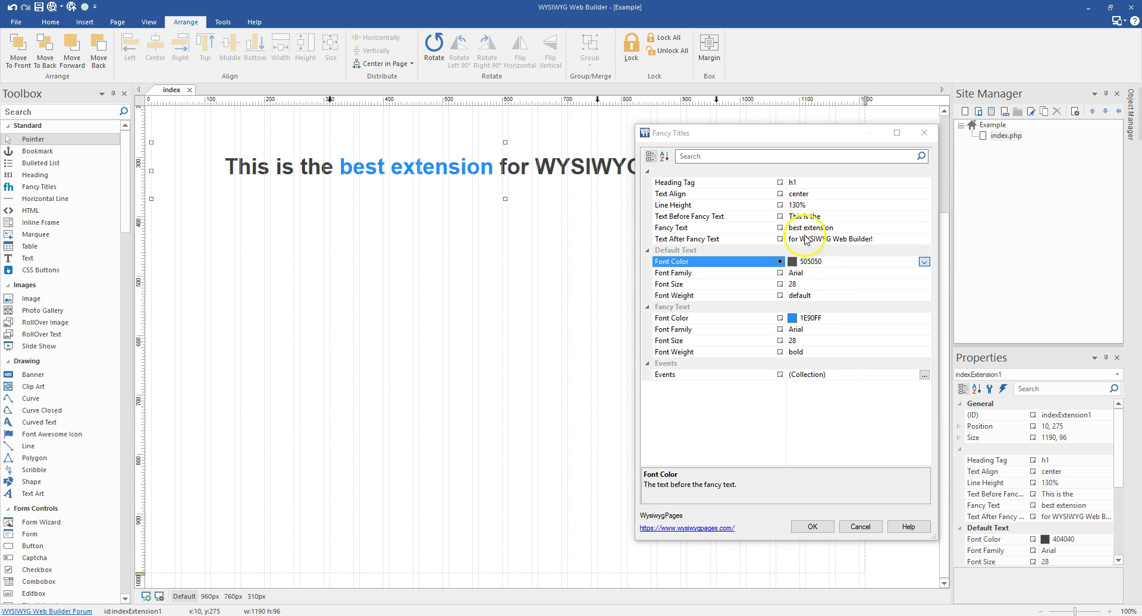
left_click(925, 273)
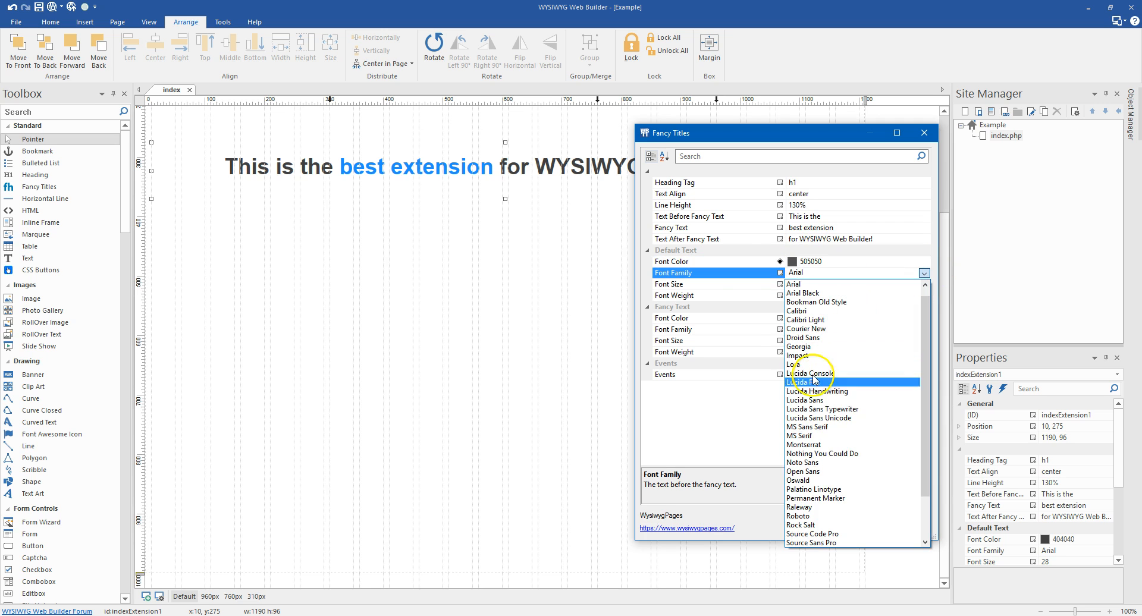
left_click(803, 472)
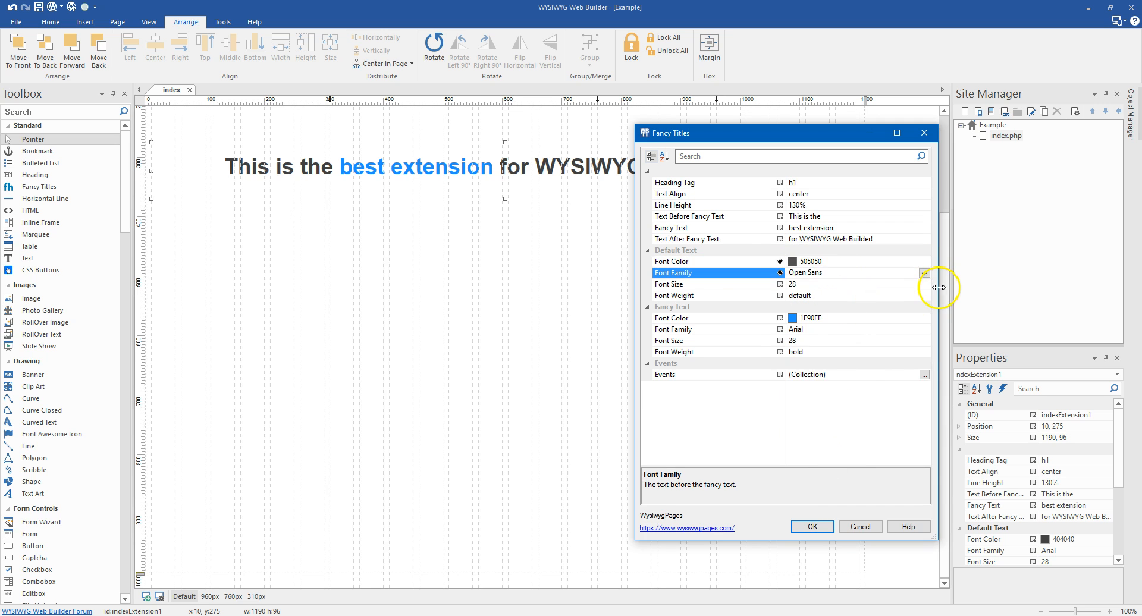
left_click(925, 295)
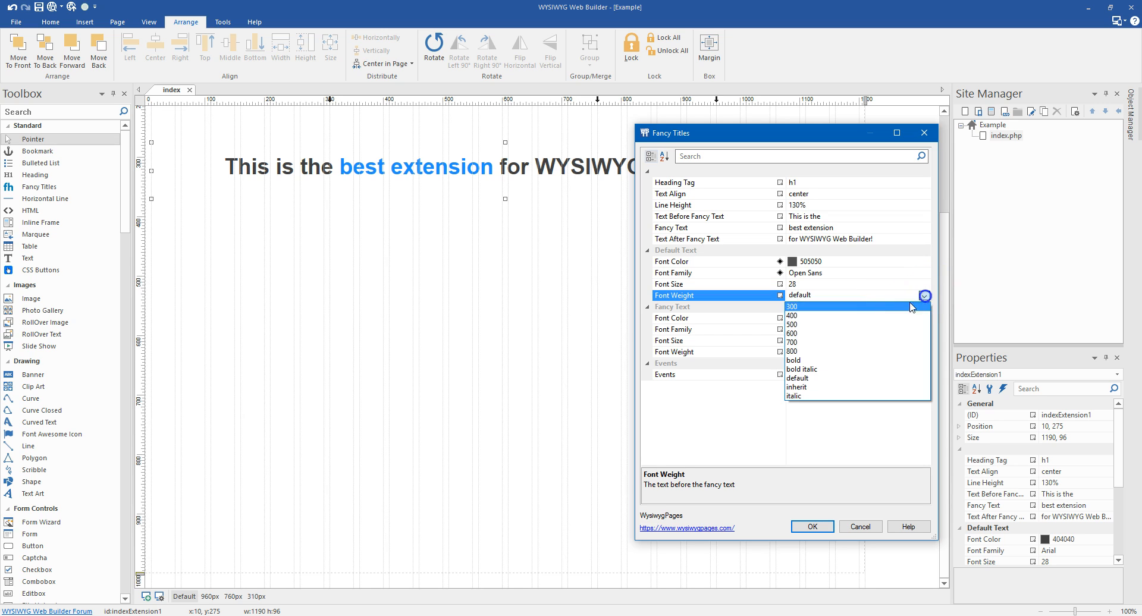
left_click(792, 306)
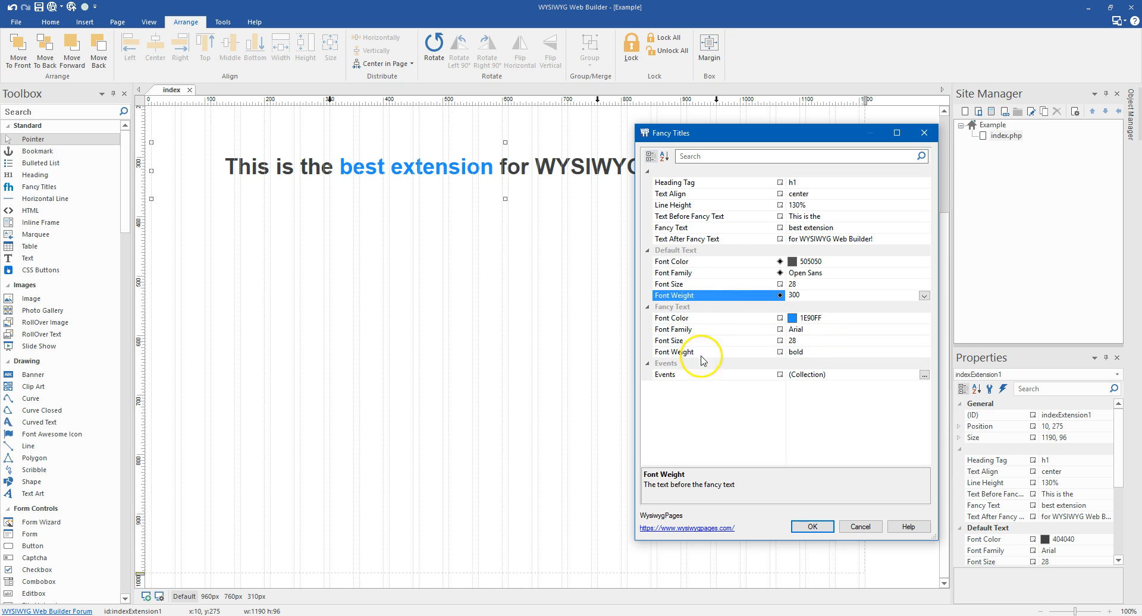
mouse_move(892, 322)
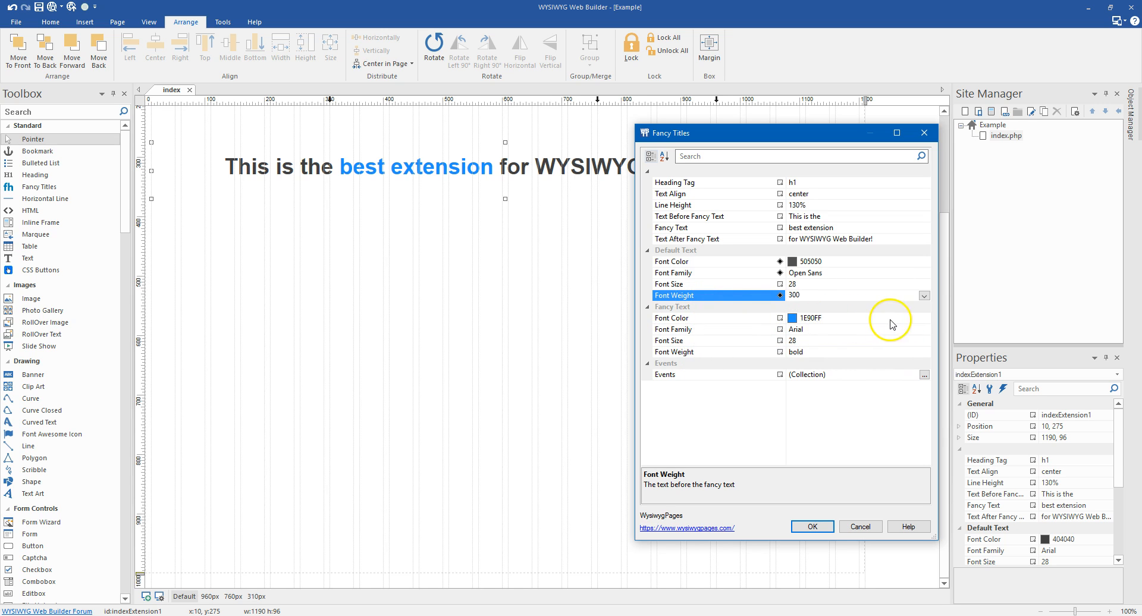
mouse_move(915, 322)
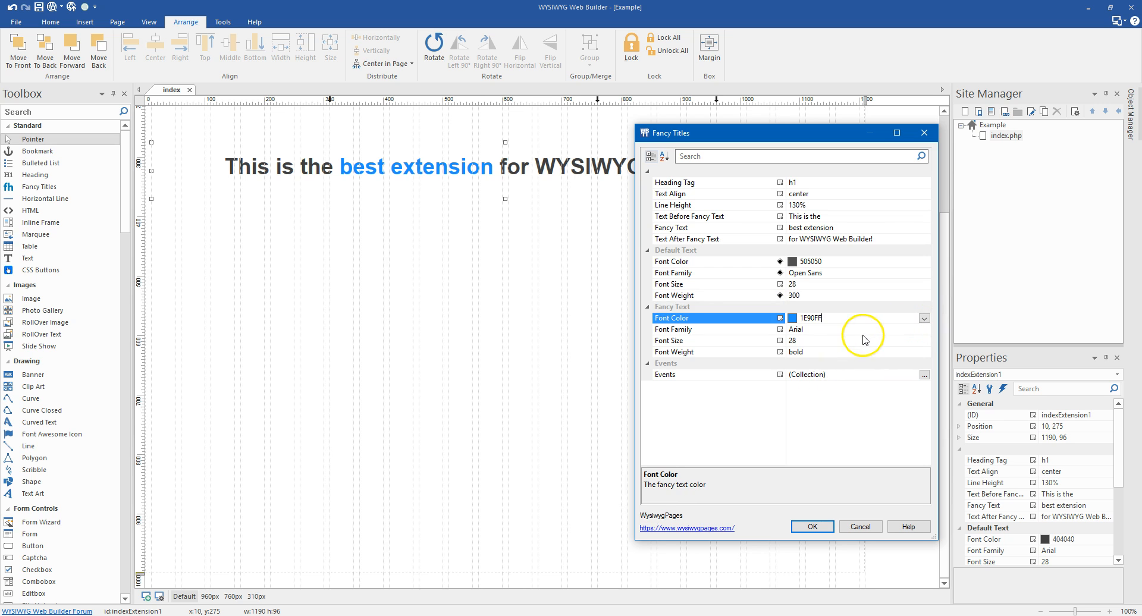
Set the fancy text font to Rock Salt and apply the dialog
left_click(924, 330)
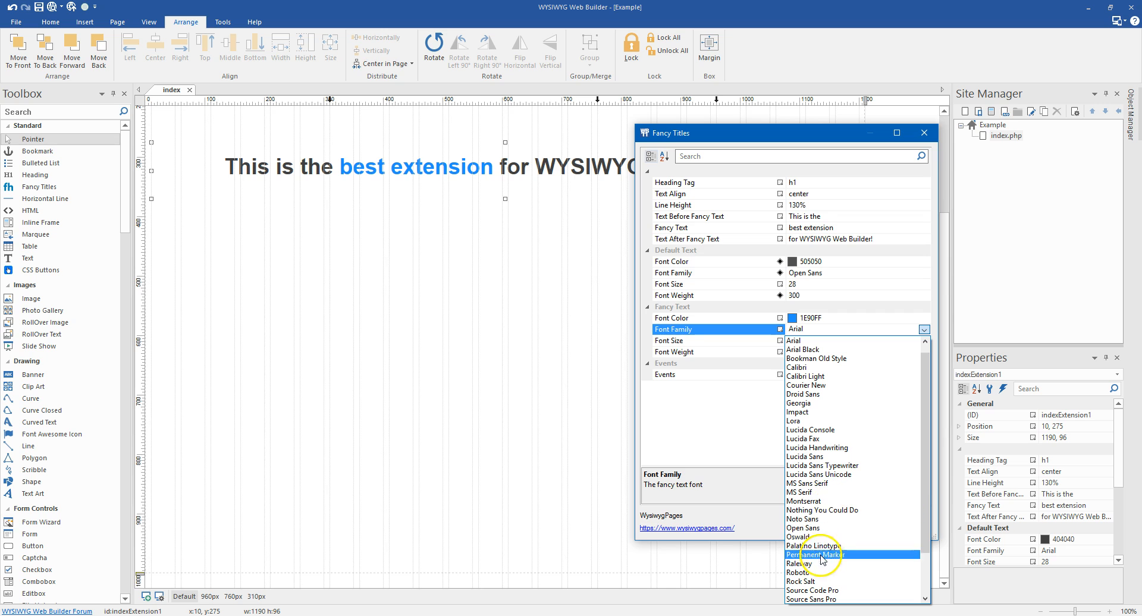
left_click(816, 581)
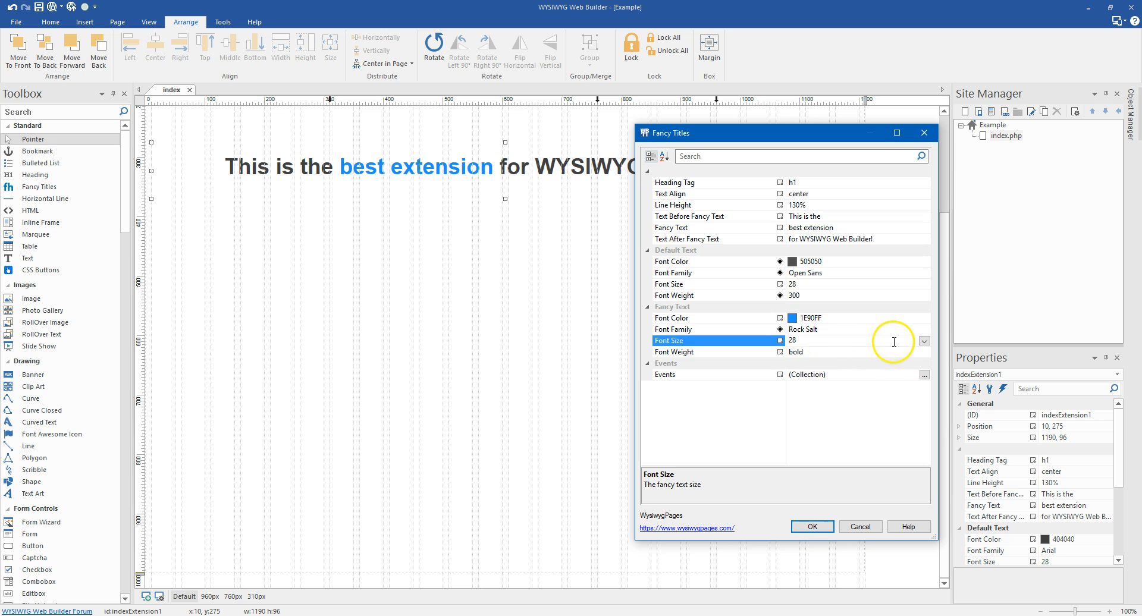
mouse_move(852, 577)
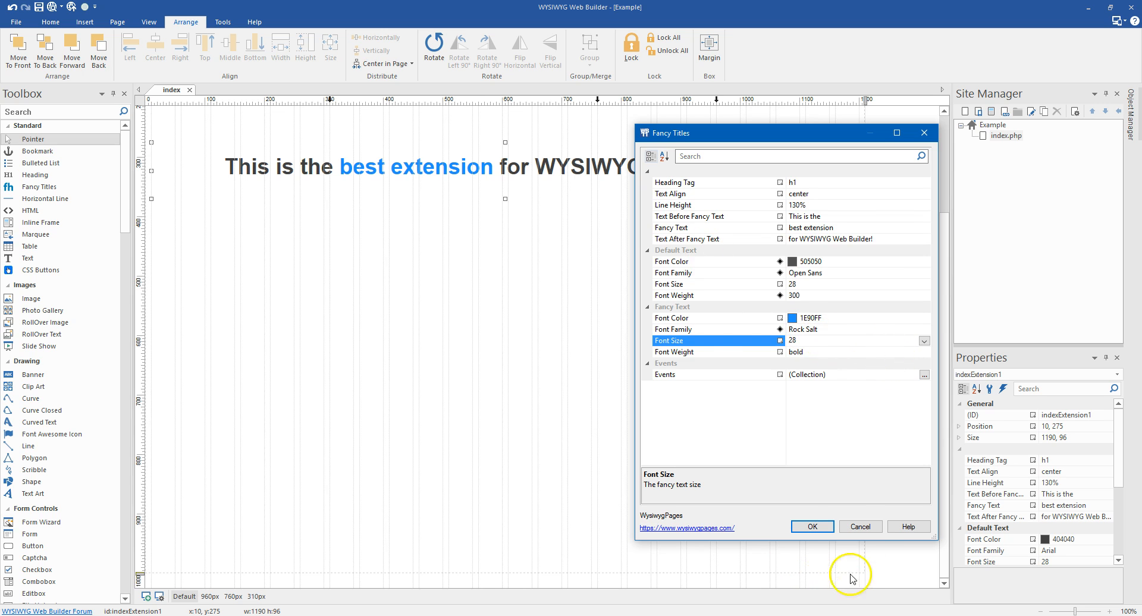
left_click(812, 527)
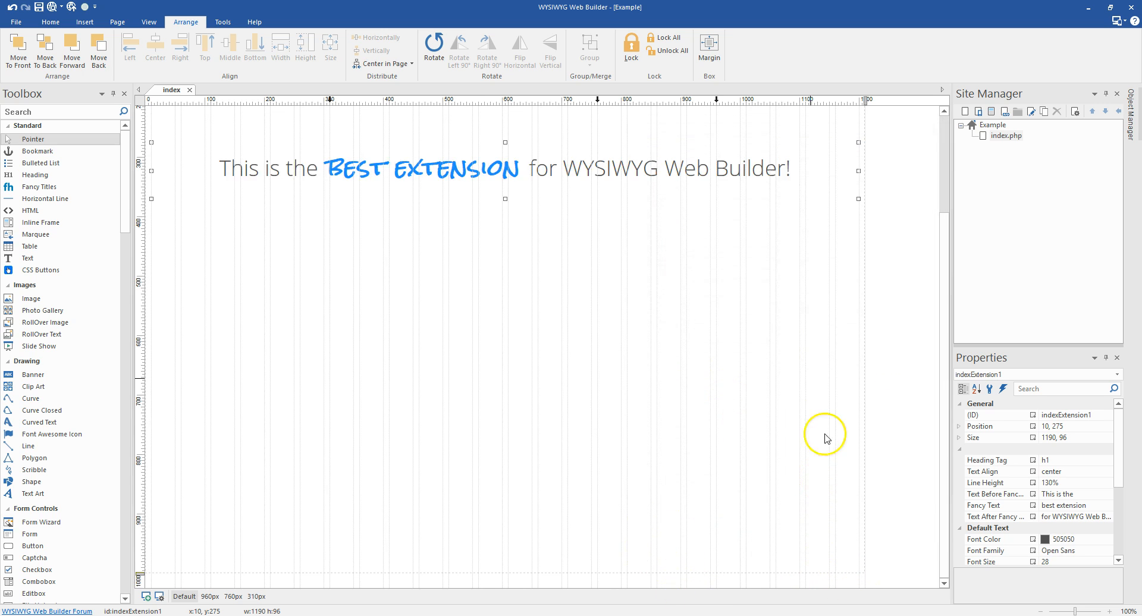
Narrow and recentre the fancy title to fit the 960px layout
left_click(473, 456)
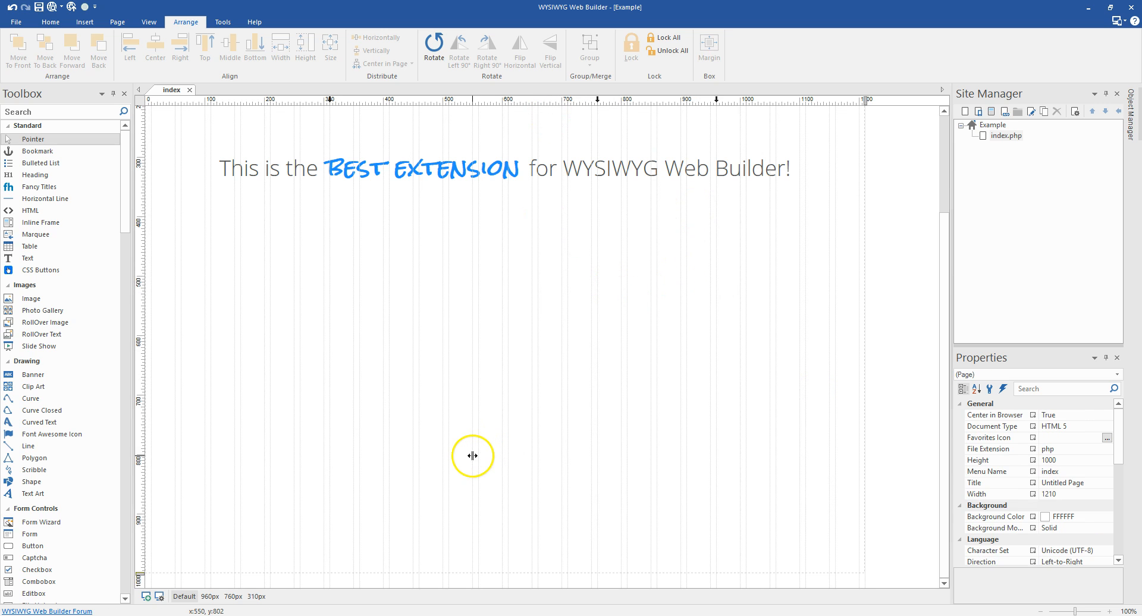
mouse_move(473, 271)
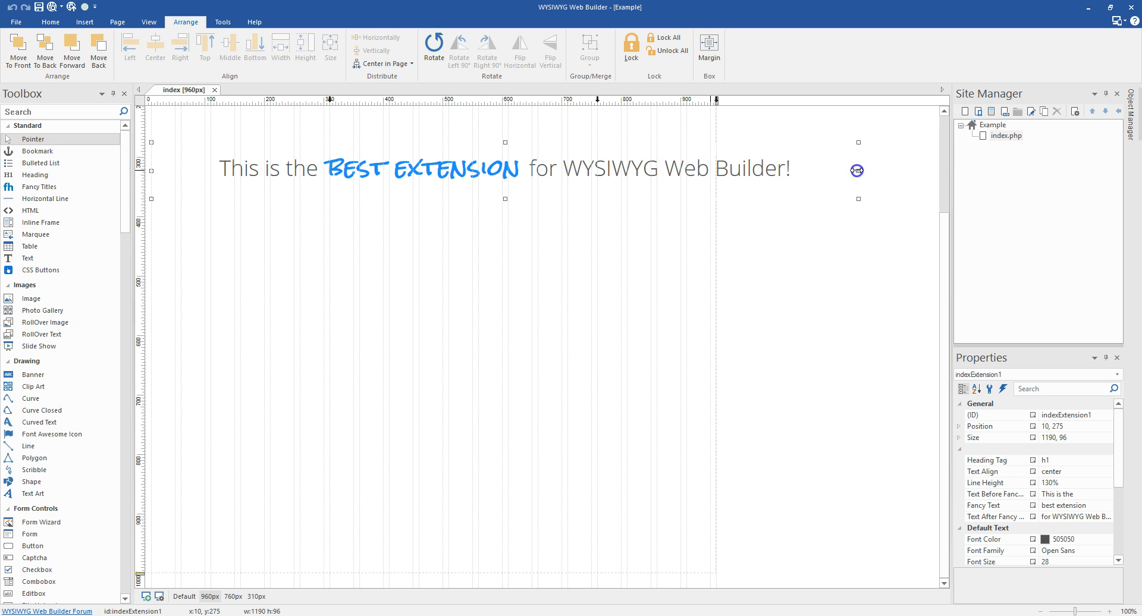
left_click_drag(857, 199, 581, 194)
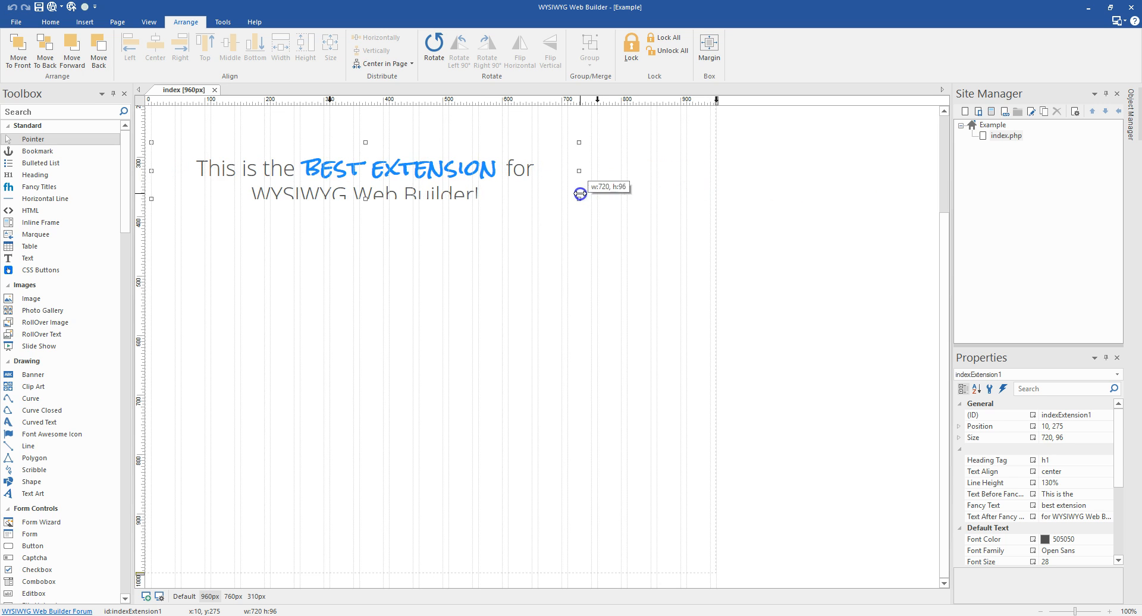
left_click_drag(580, 194, 478, 172)
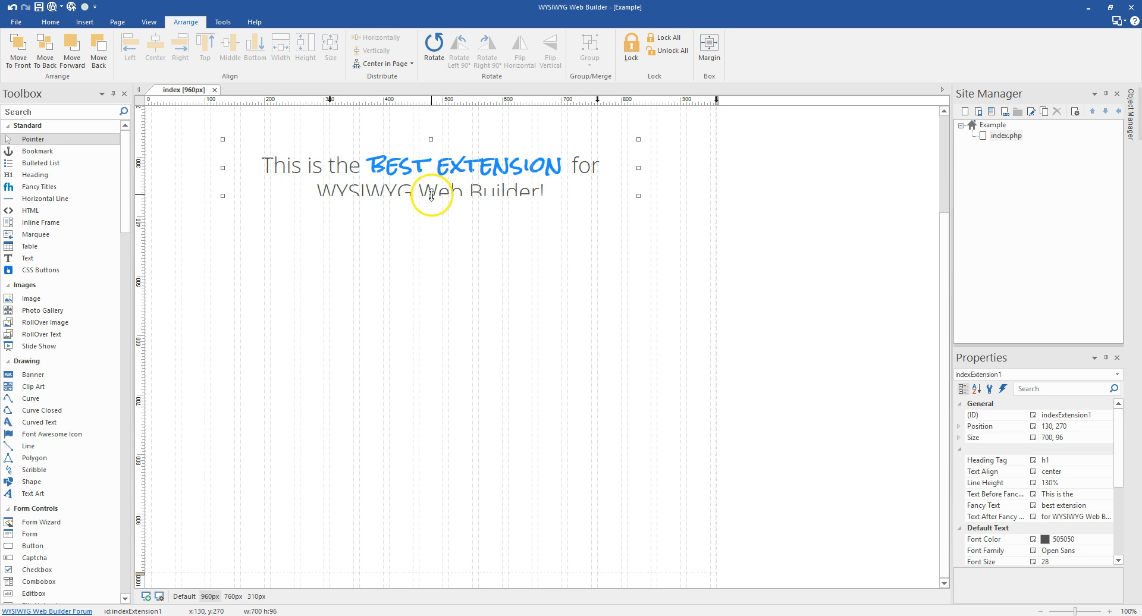
Resize the fancy title to fit the 760px and 310px layouts
left_click(249, 540)
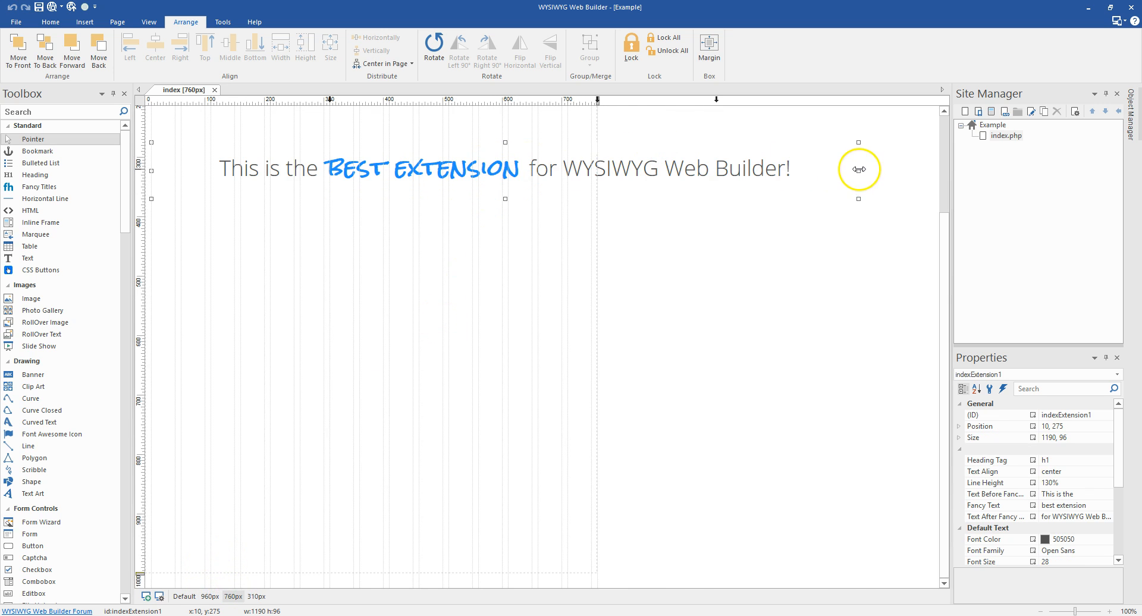
left_click_drag(859, 170, 505, 170)
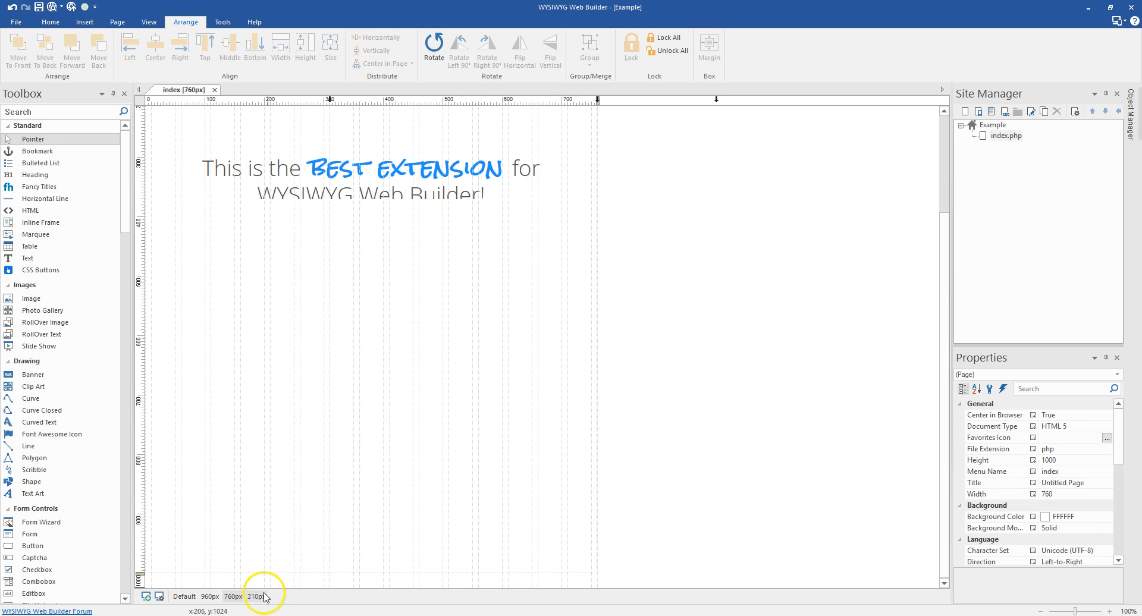
left_click(256, 596)
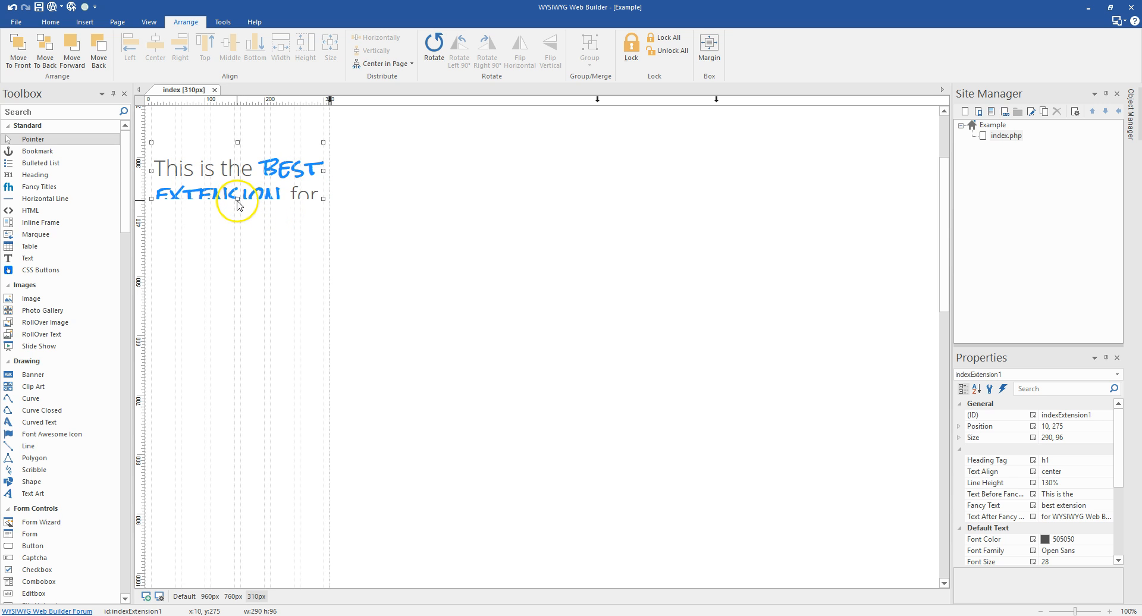
left_click_drag(239, 202, 243, 264)
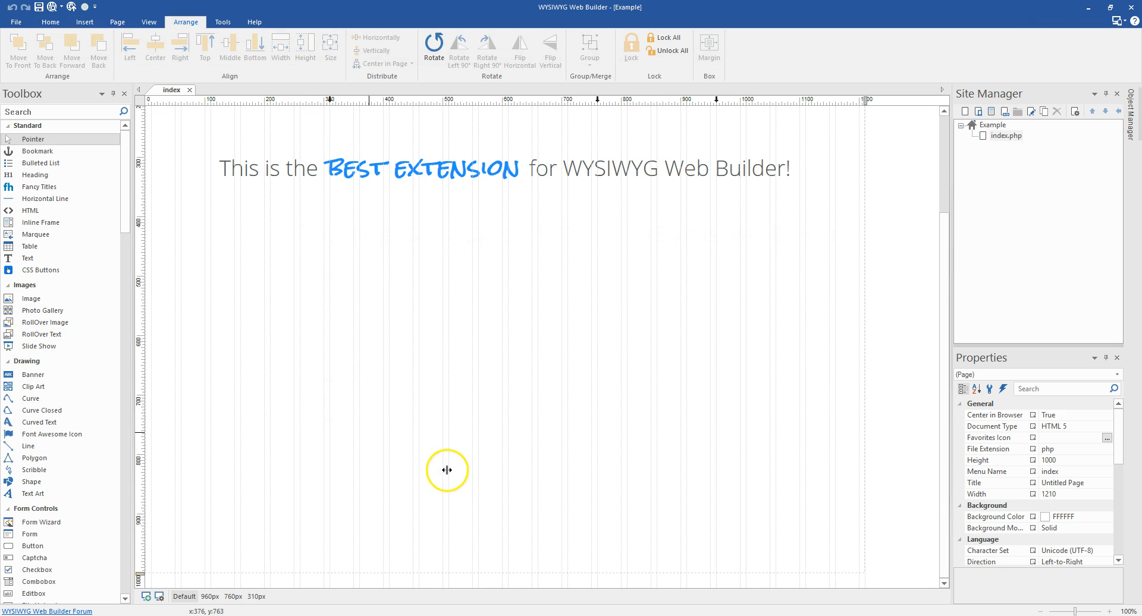
mouse_move(456, 195)
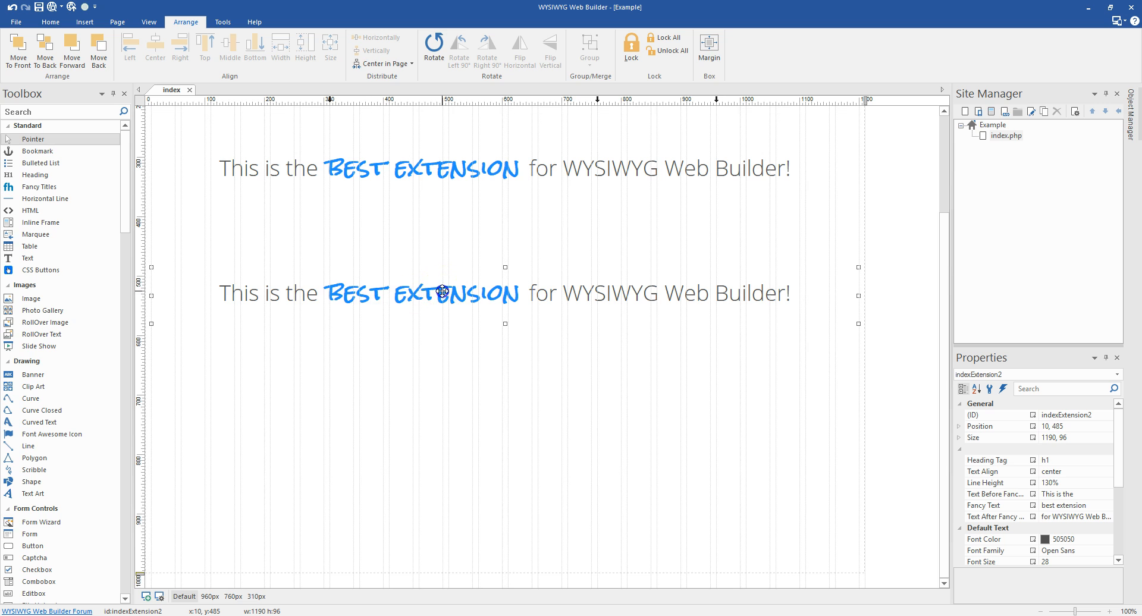
Change the second title's Fancy Text to "Don't Settle" and Text After to "for ordinary page titles!"
double_click(442, 293)
type("Don")
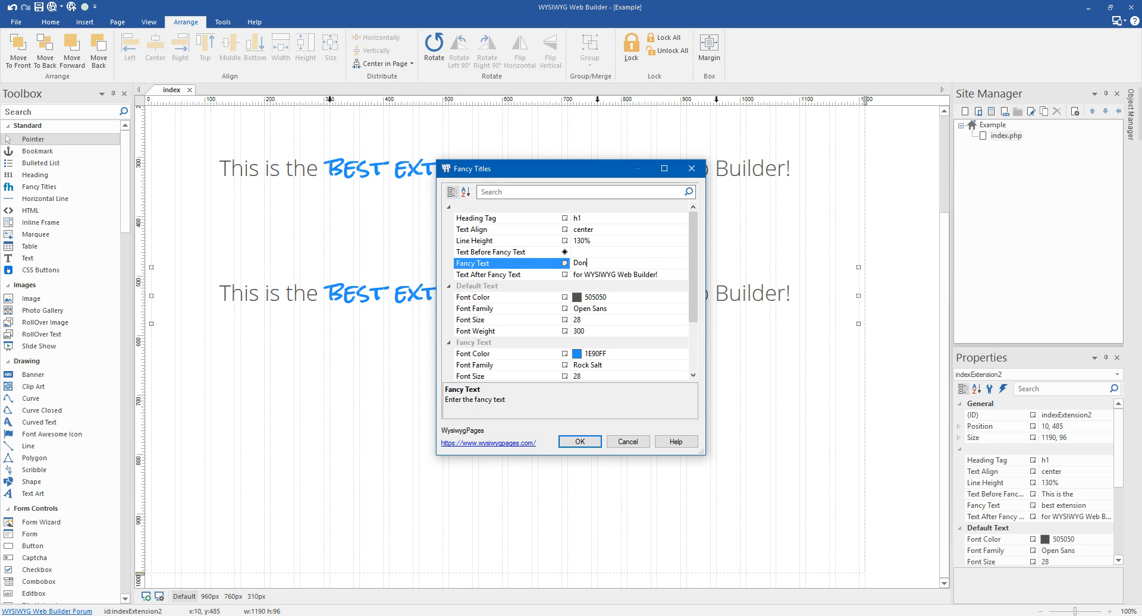
type("'t")
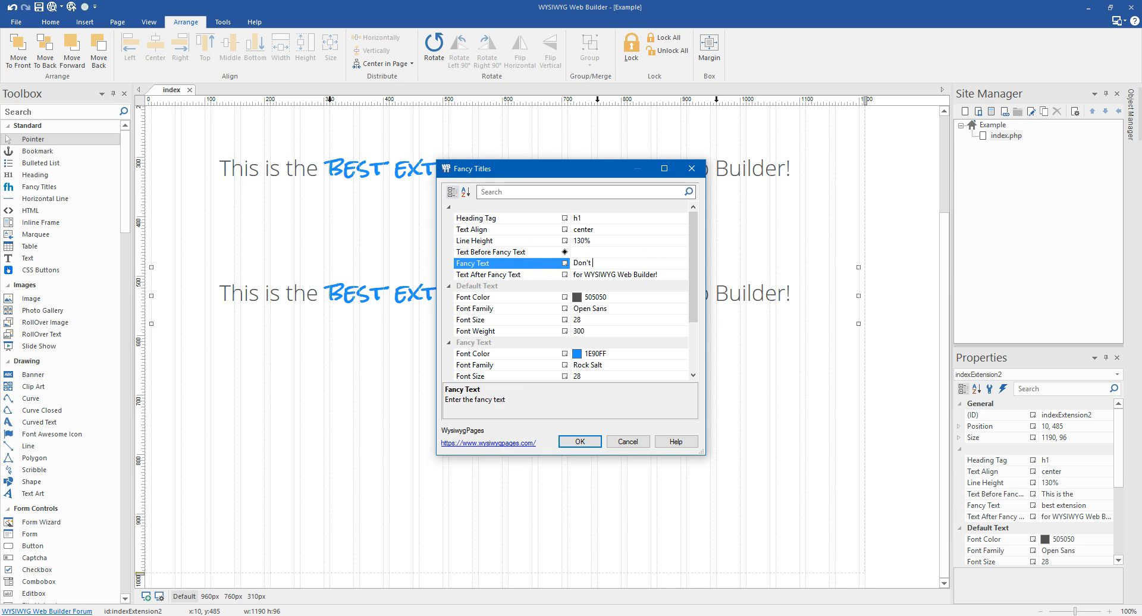
type("Settle")
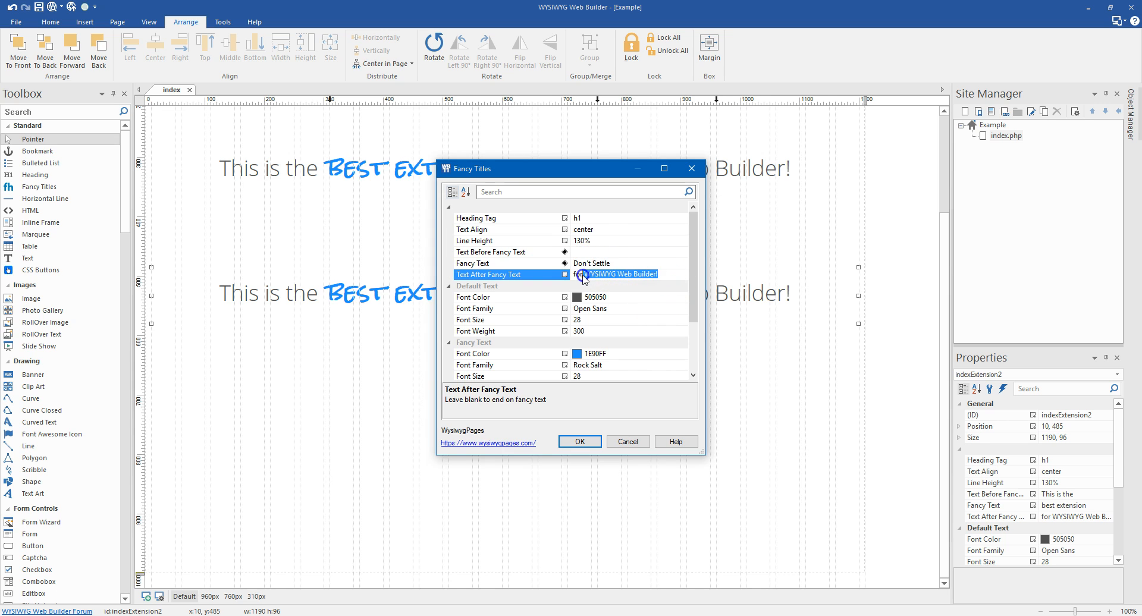
type("for ordinary page titles!")
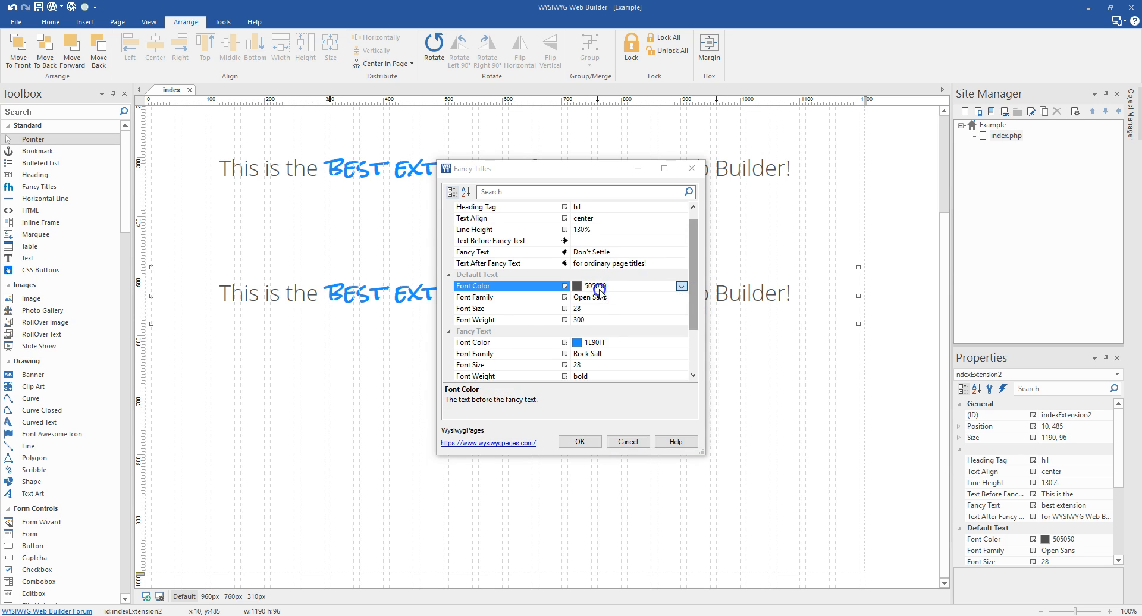
Set the plain text to Source Sans Pro at size 36
left_click(683, 297)
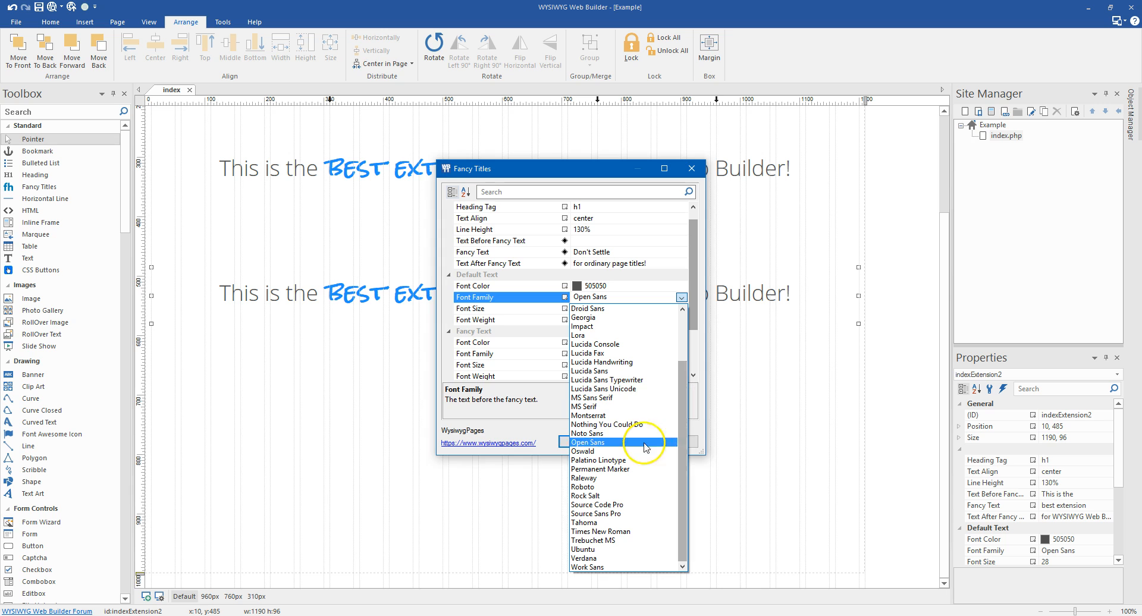
mouse_move(645, 495)
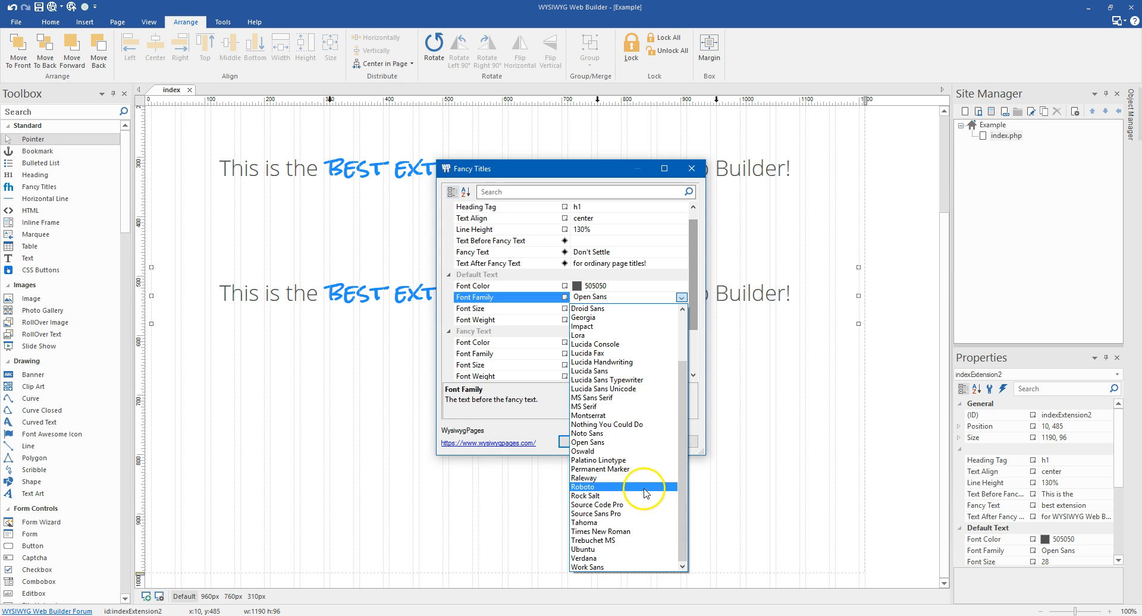
left_click(596, 514)
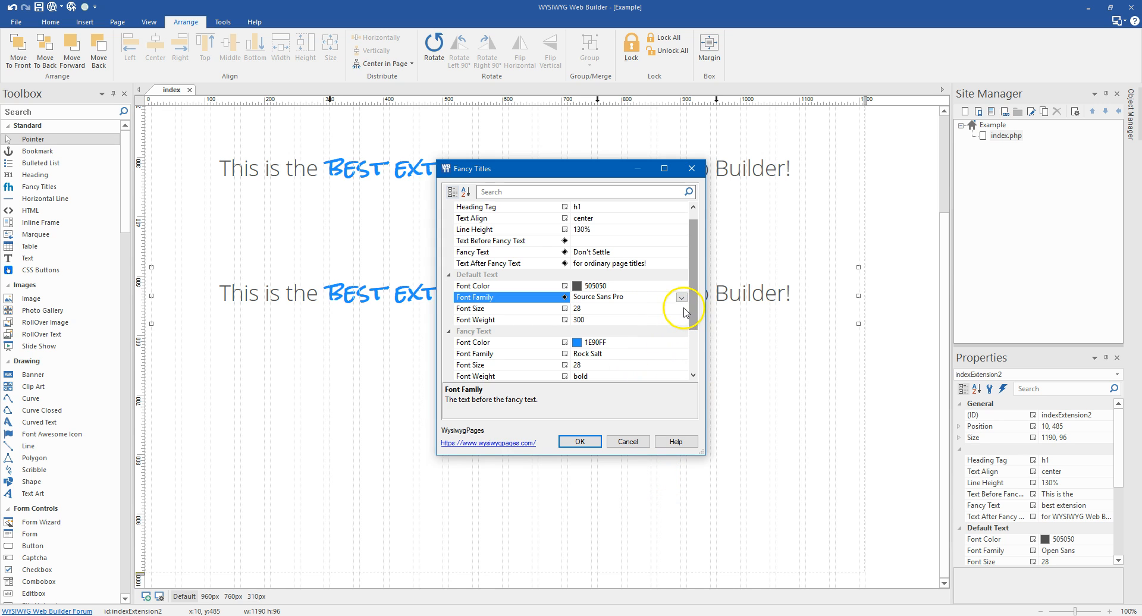
left_click(681, 308)
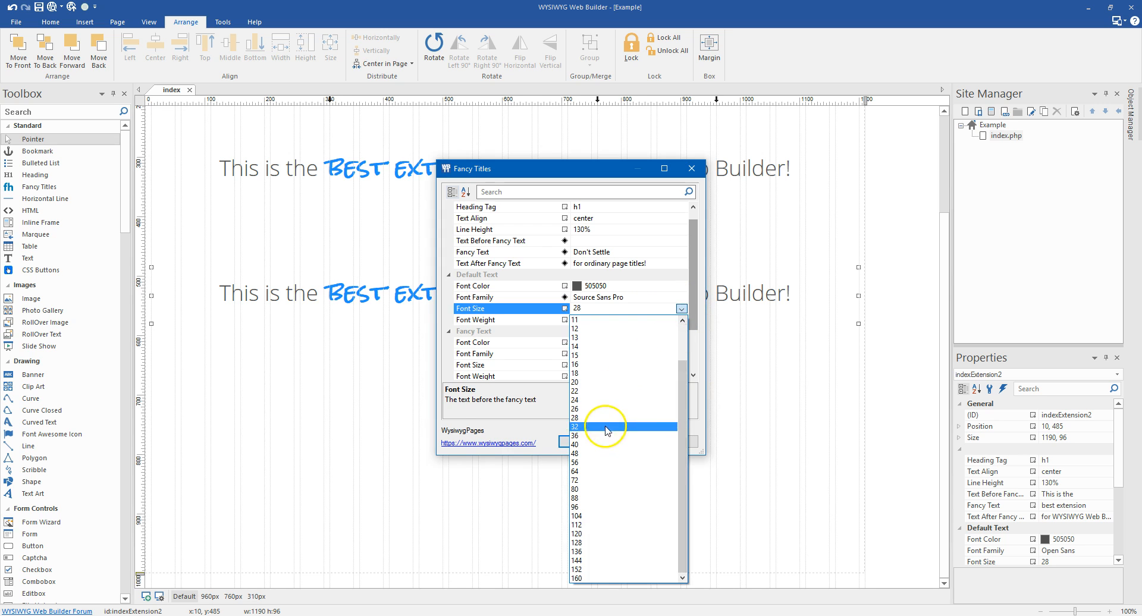
left_click(576, 436)
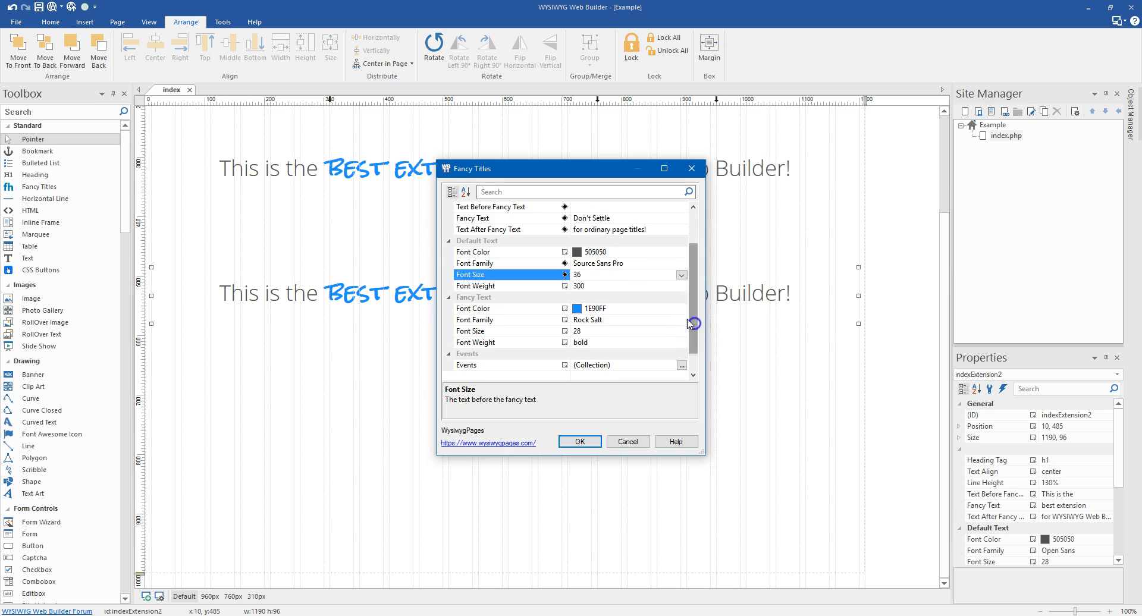
Give the fancy words Permanent Marker, green 9ACD32, size 36, and inherited weight
left_click(681, 320)
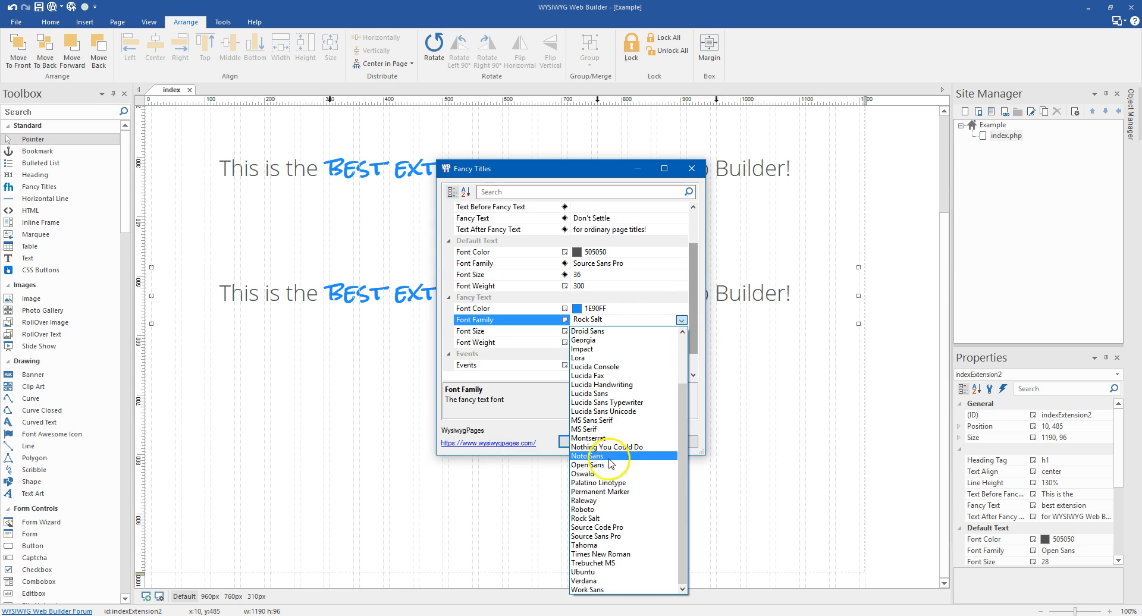
left_click(600, 492)
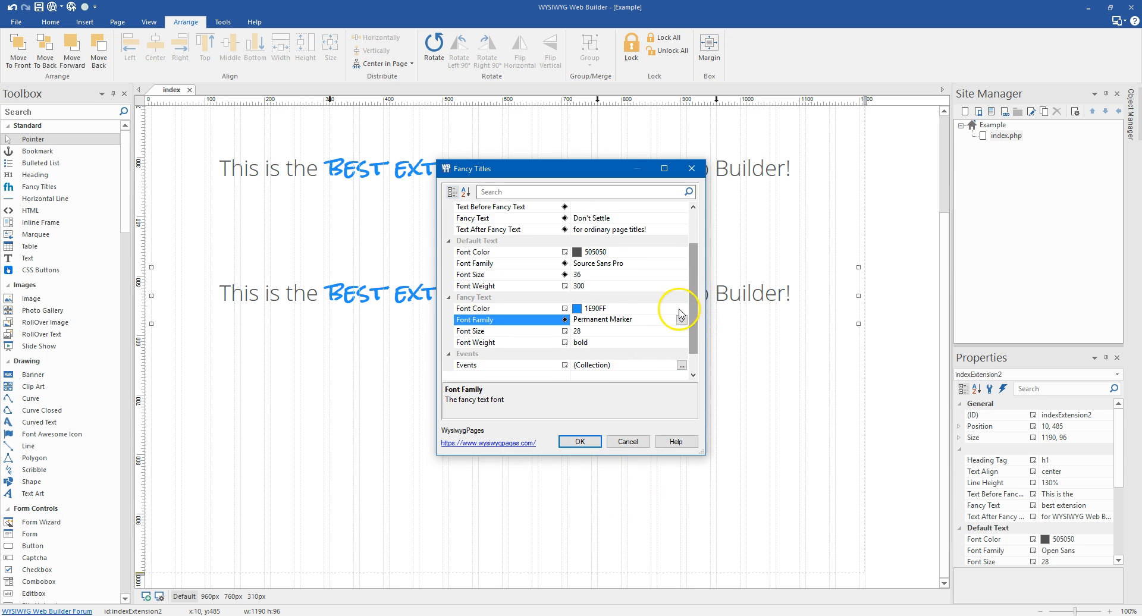
left_click(681, 309)
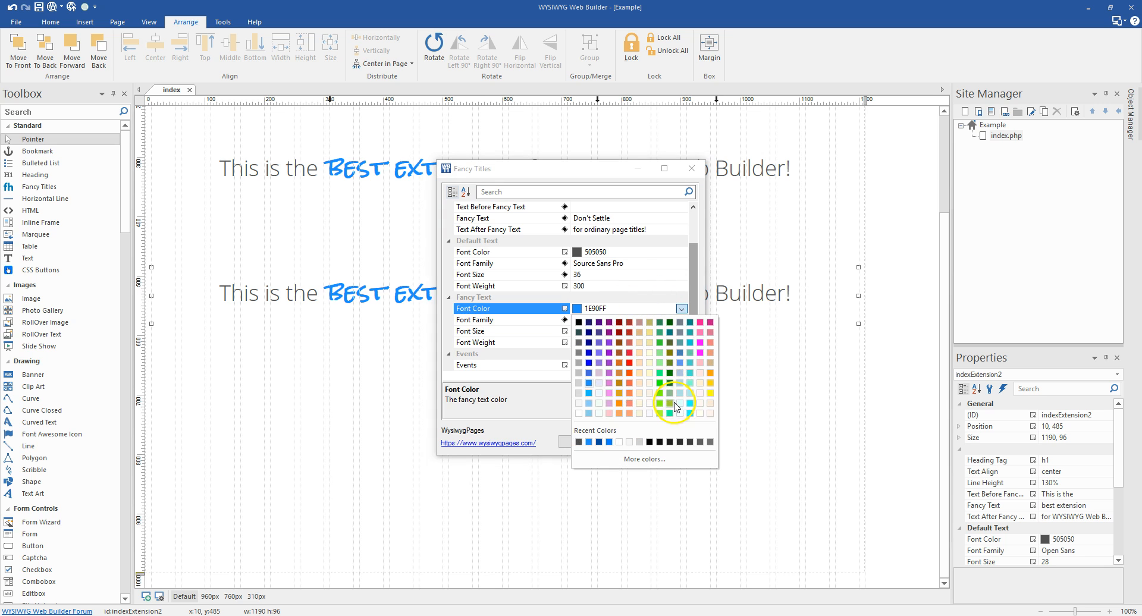
left_click(670, 401)
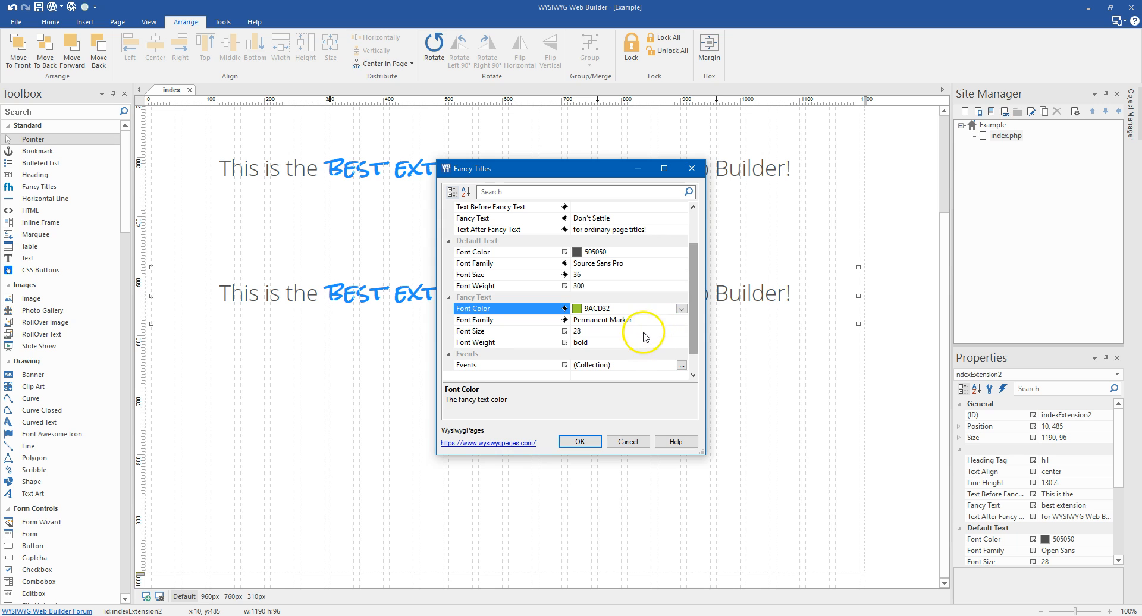
left_click(681, 331)
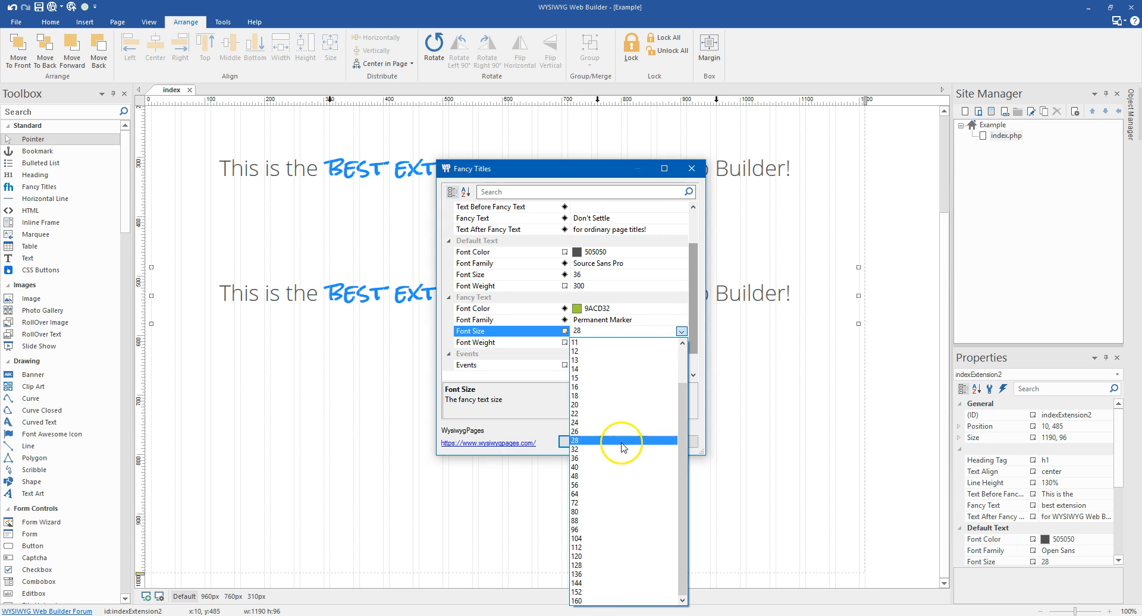
left_click(577, 457)
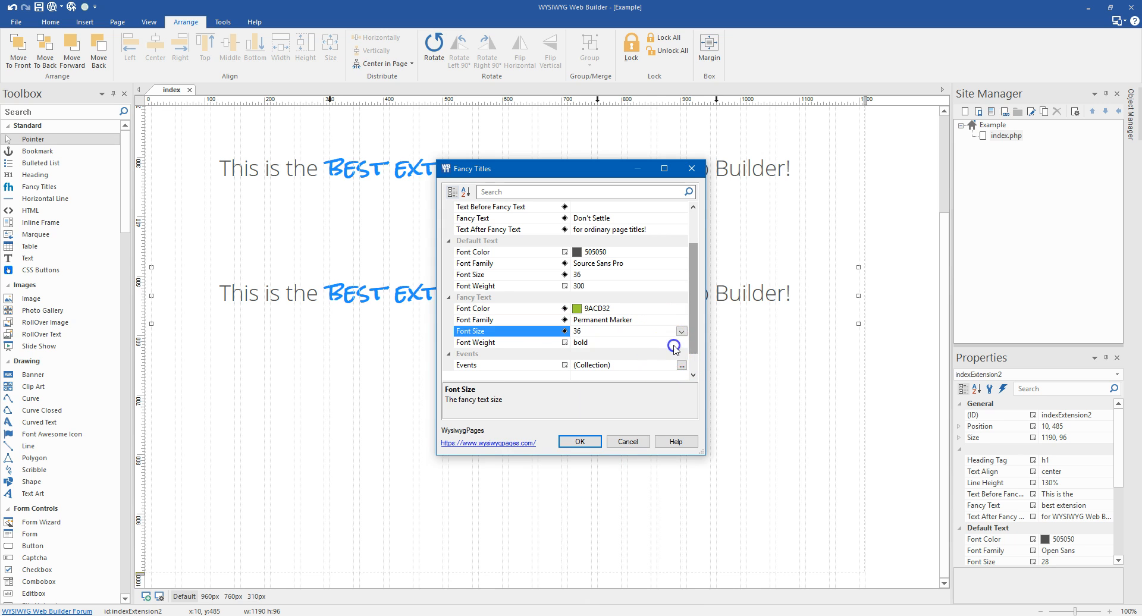
left_click(681, 342)
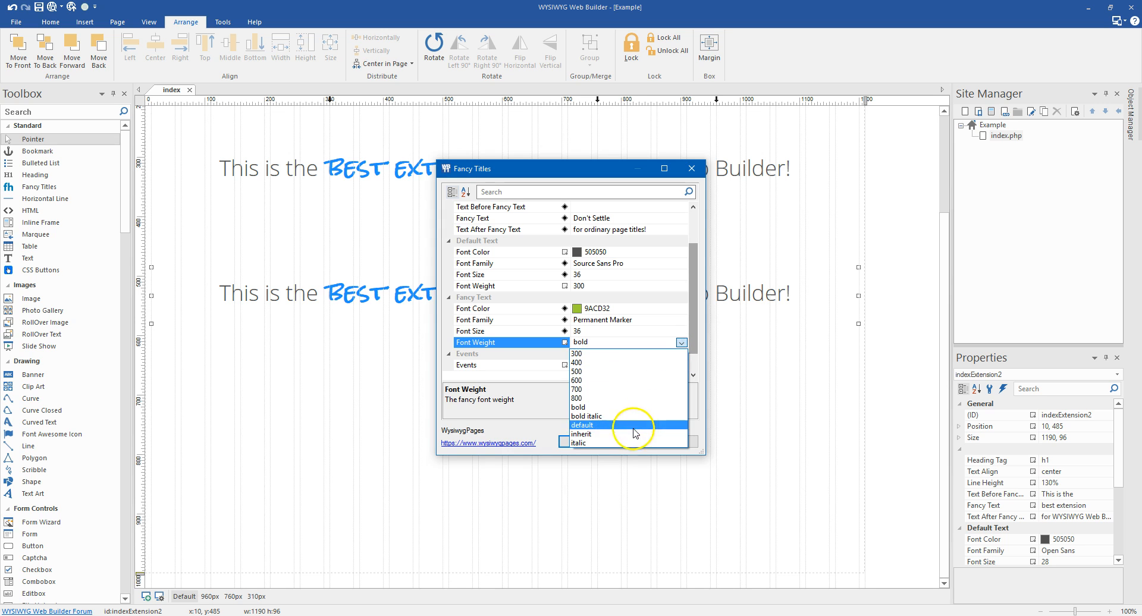
mouse_move(593, 427)
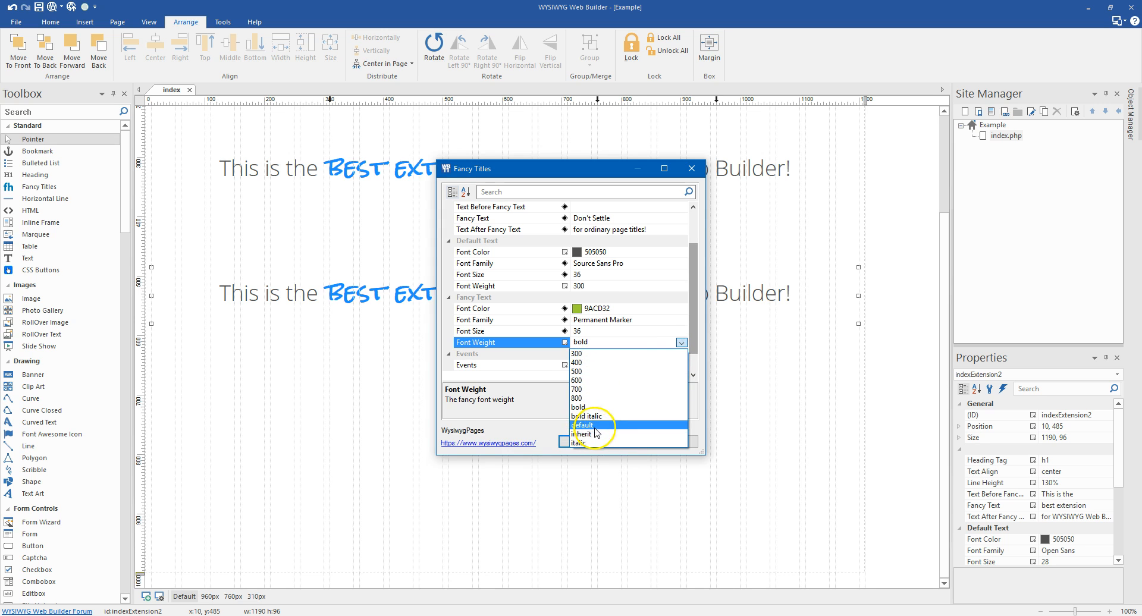
left_click(582, 434)
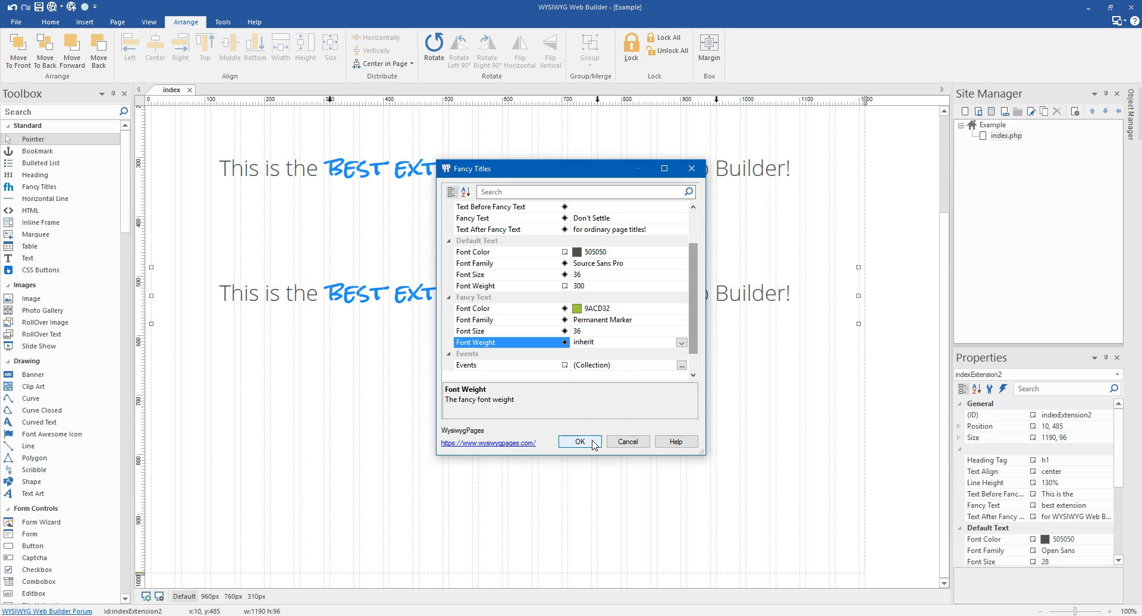
Confirm the second title's changes and preview the page in the browser
left_click(580, 441)
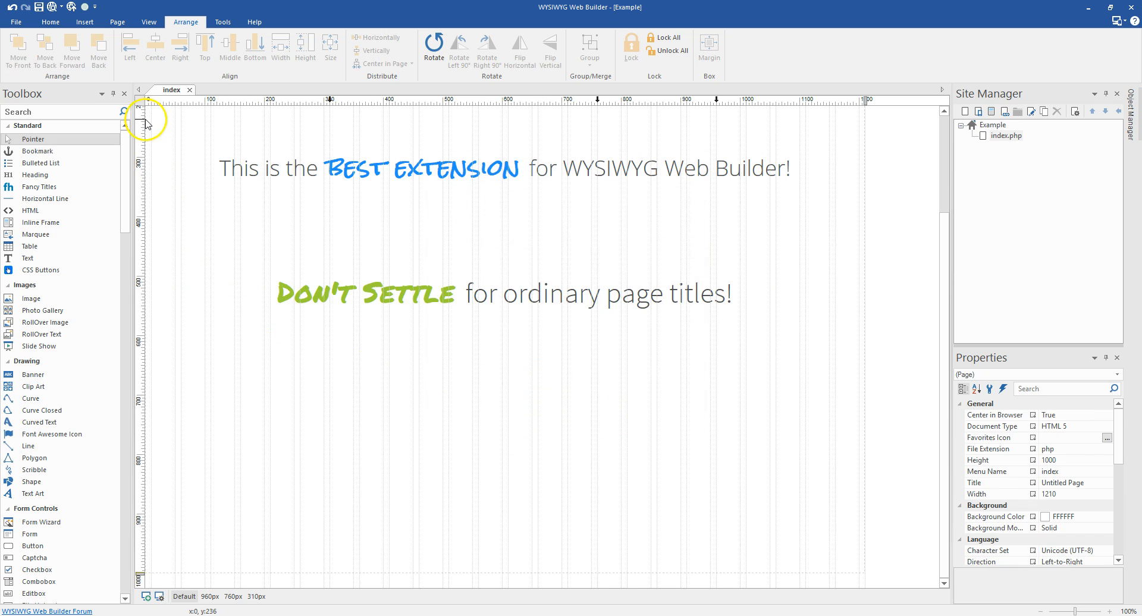
left_click(47, 22)
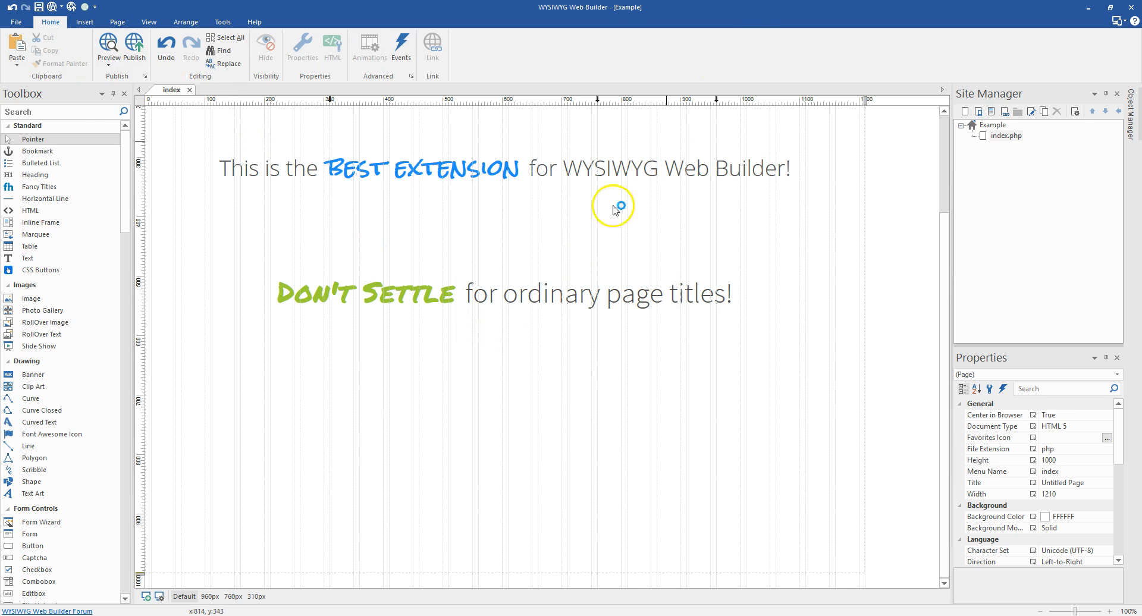
left_click(109, 45)
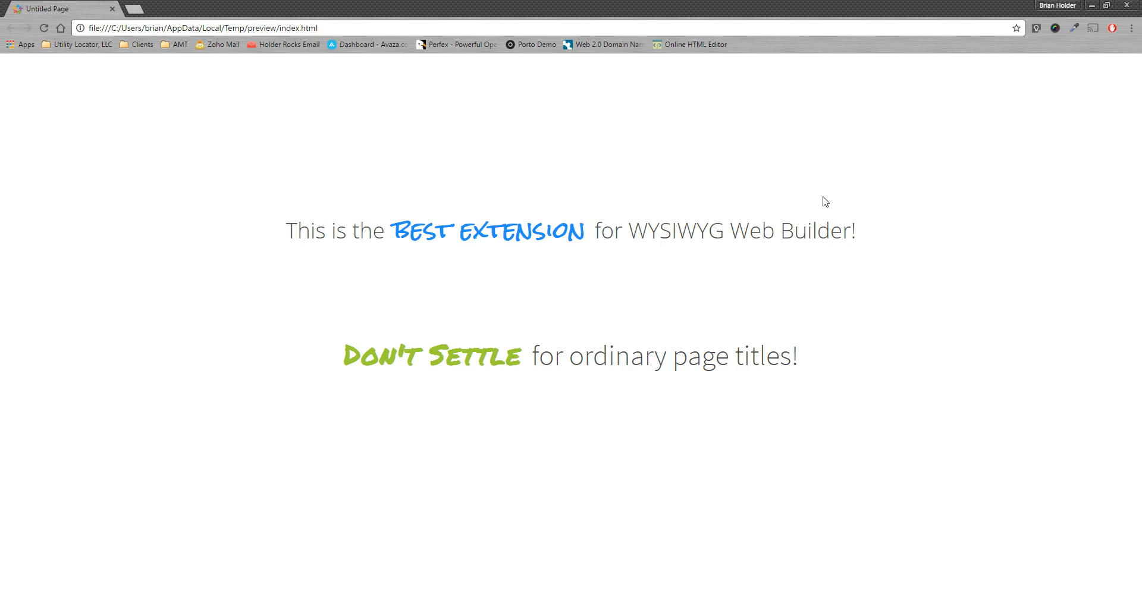